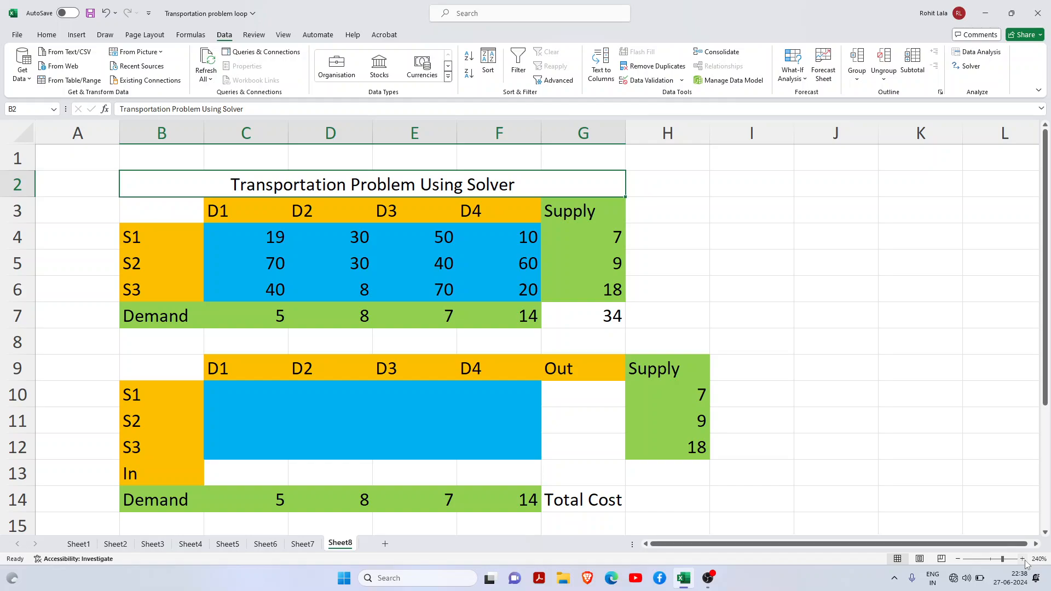
- Review the cost table: destinations, D1 costs, S1 to D2 cost 30, supplies and total 34
{"action": "left_click", "coordinate": [498, 210]}
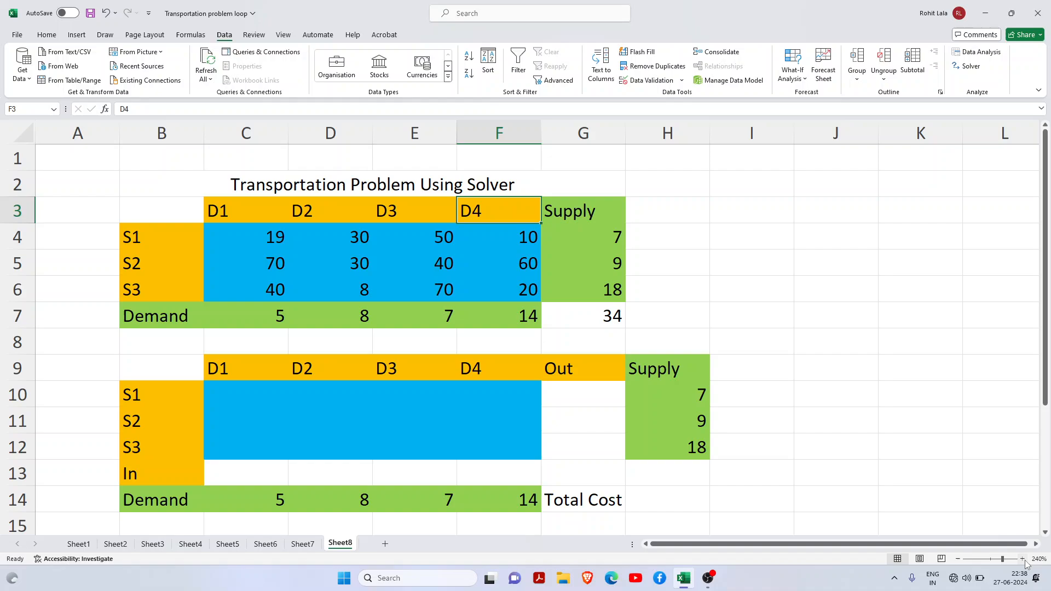
{"action": "left_click", "coordinate": [161, 210]}
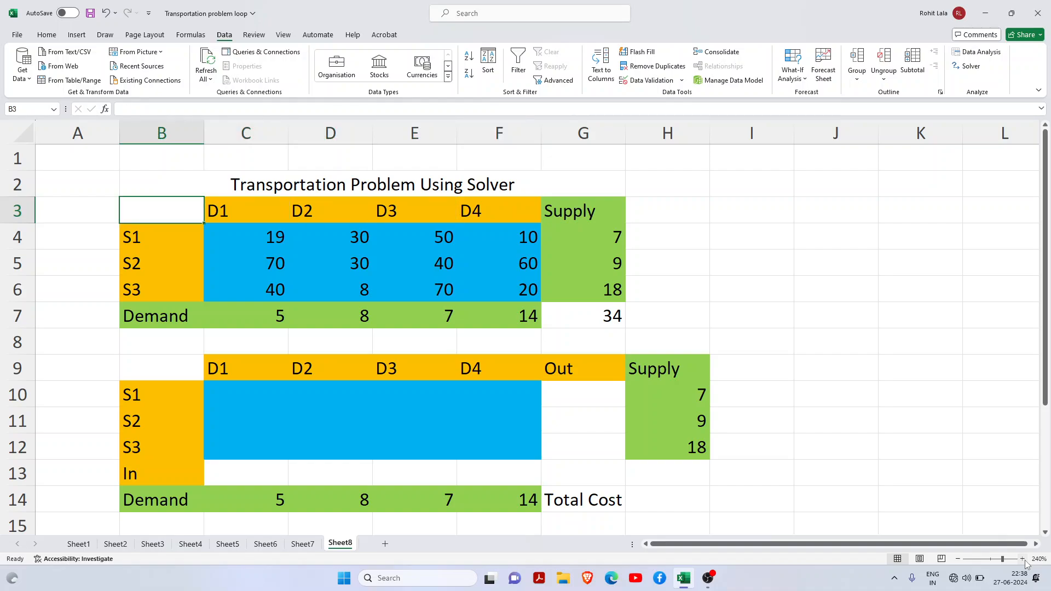
{"action": "left_click", "coordinate": [161, 236]}
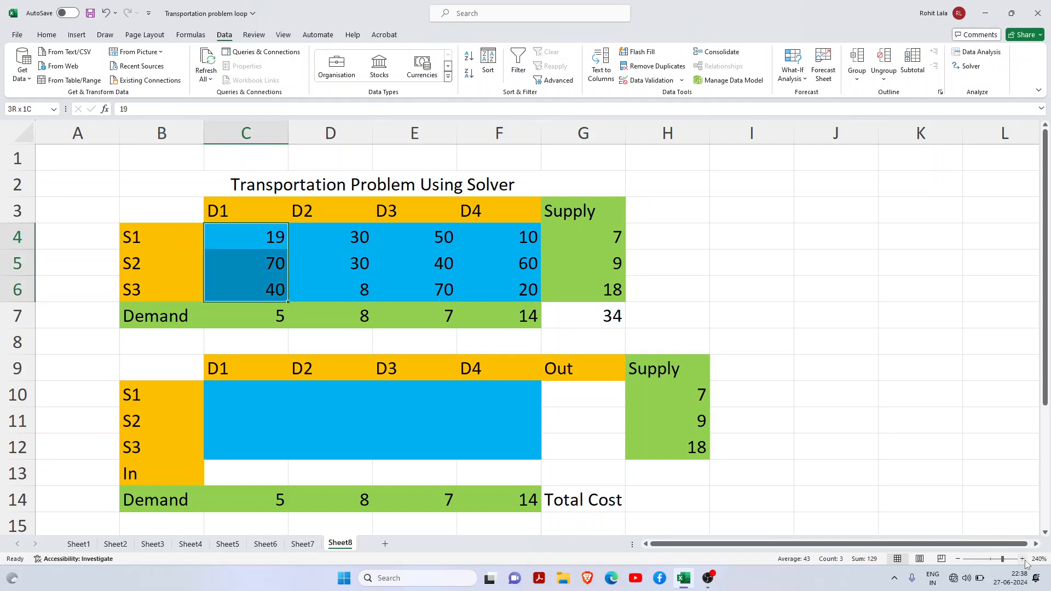
{"action": "left_click", "coordinate": [330, 236]}
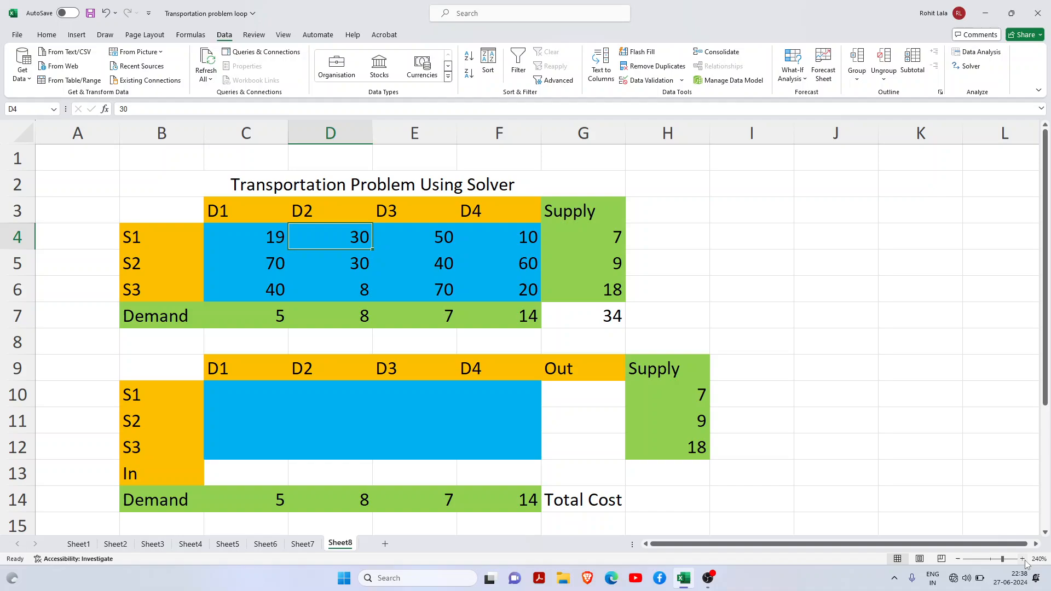
{"action": "left_click", "coordinate": [582, 237]}
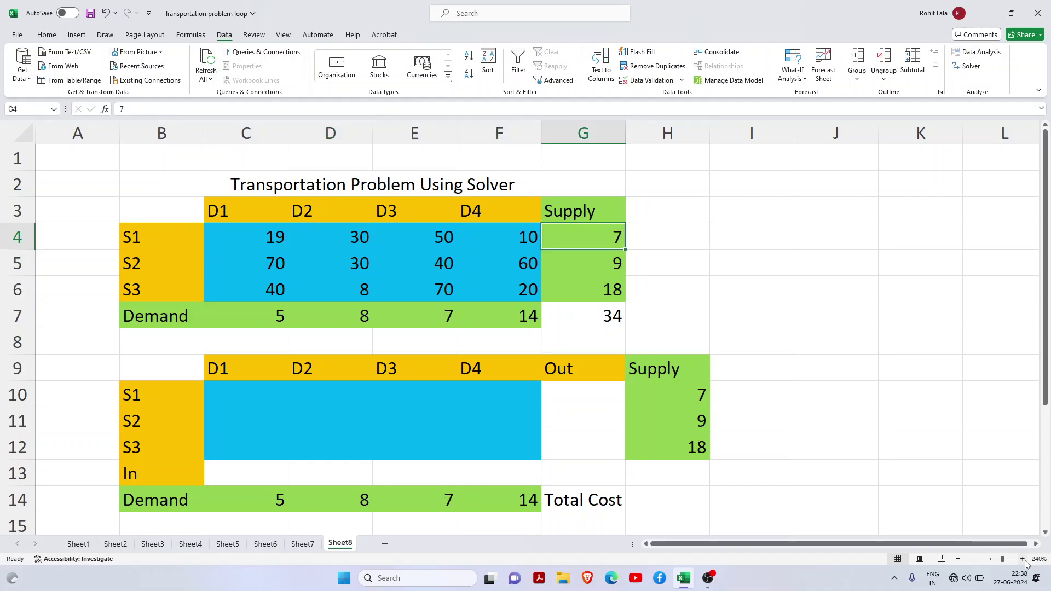
{"action": "left_click", "coordinate": [583, 289]}
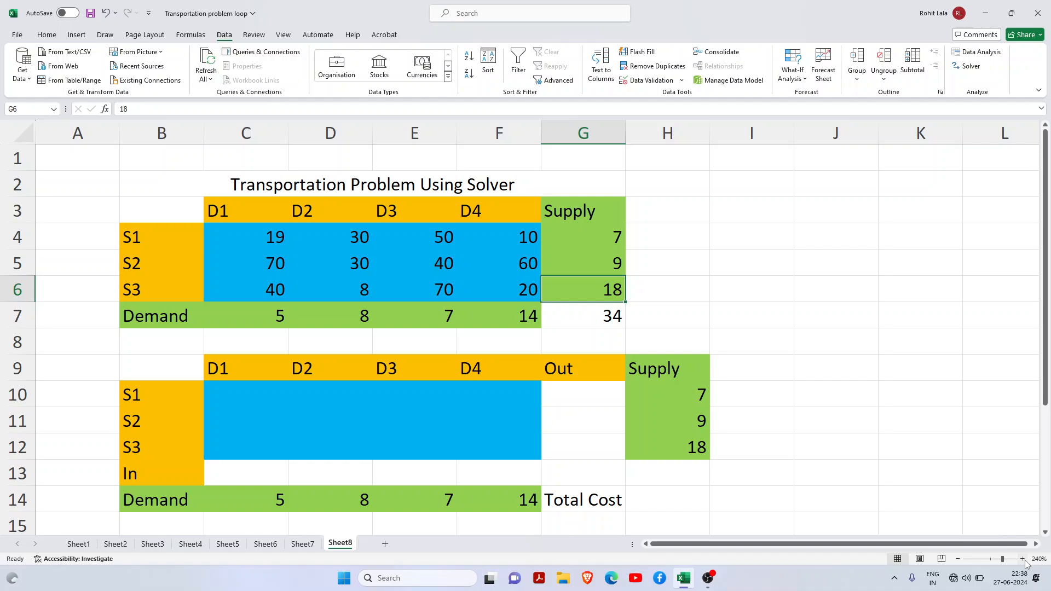
{"action": "left_click", "coordinate": [583, 315]}
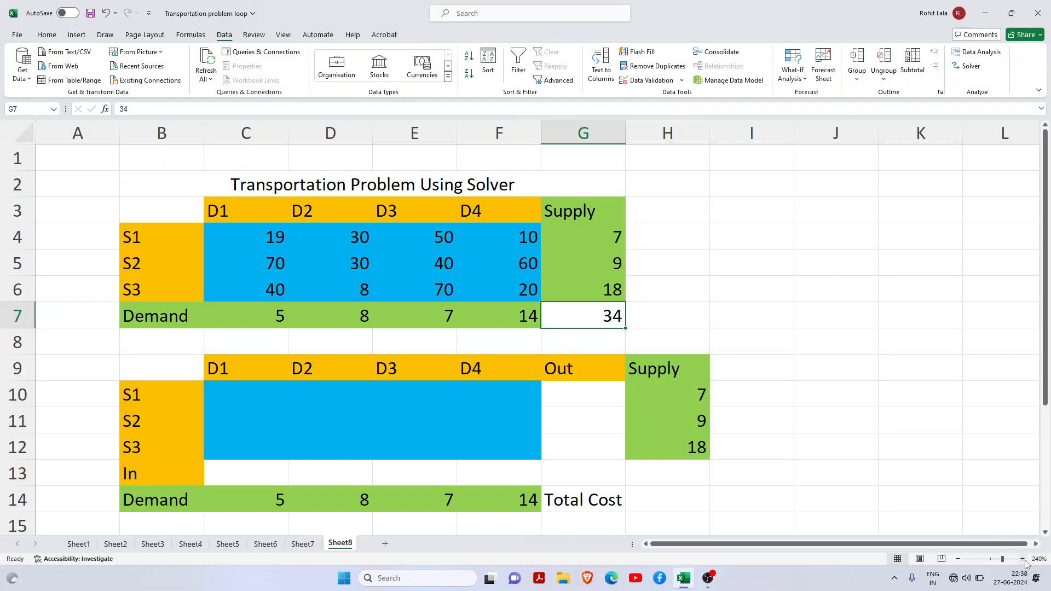
{"action": "left_click", "coordinate": [583, 341]}
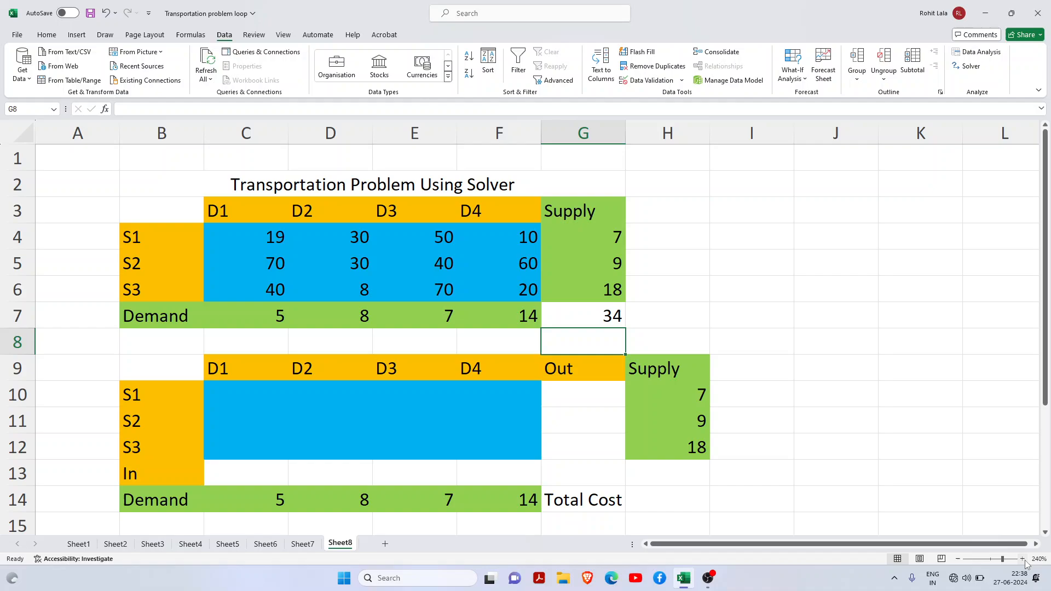
{"action": "left_click", "coordinate": [583, 394]}
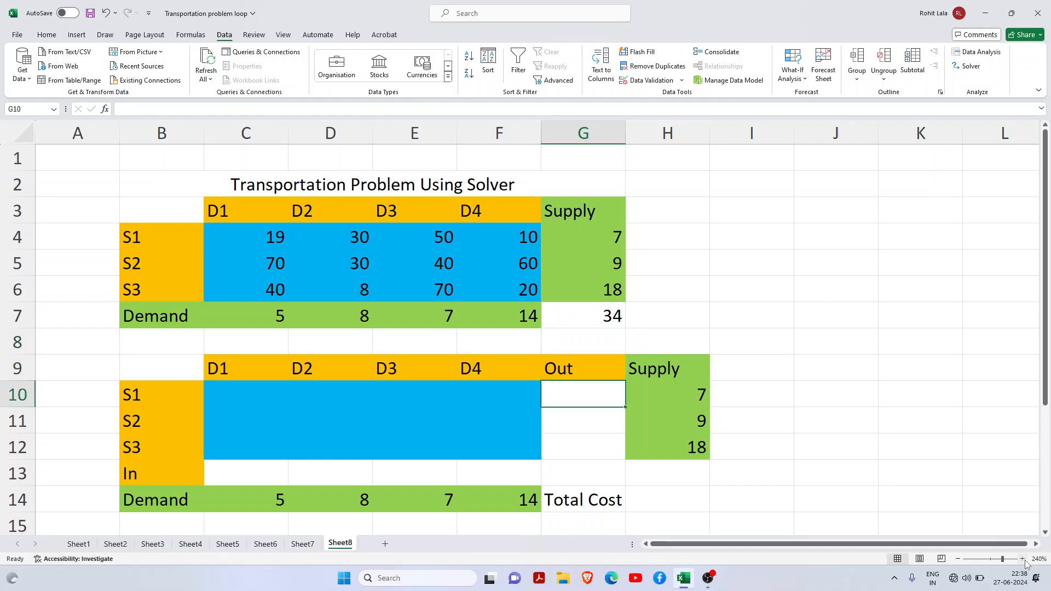
- Point out the empty allocation grid, sources, Out column and In row cells
{"action": "left_click", "coordinate": [161, 367]}
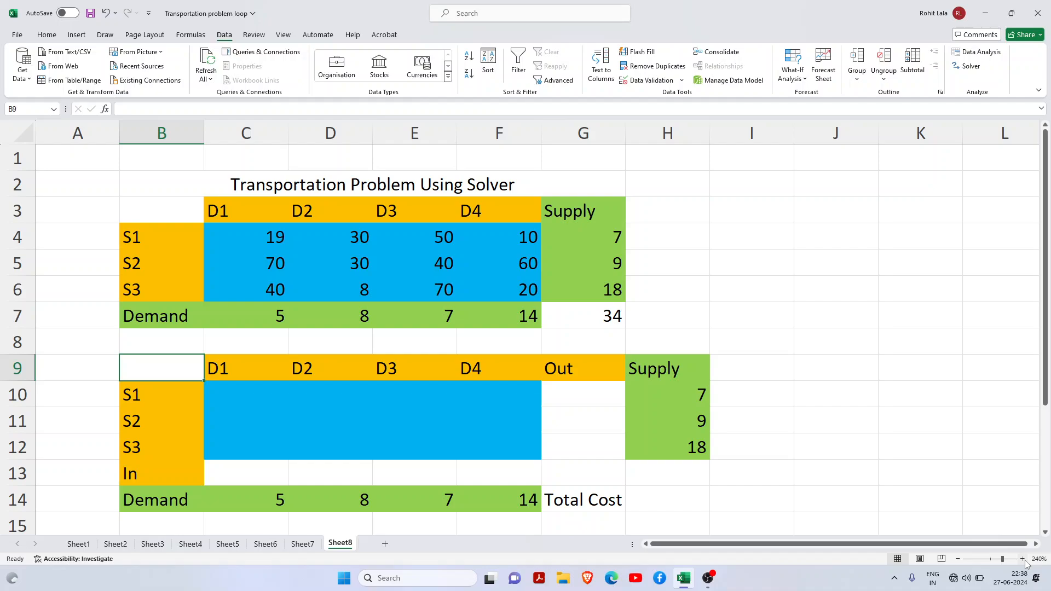
{"action": "left_click", "coordinate": [161, 394]}
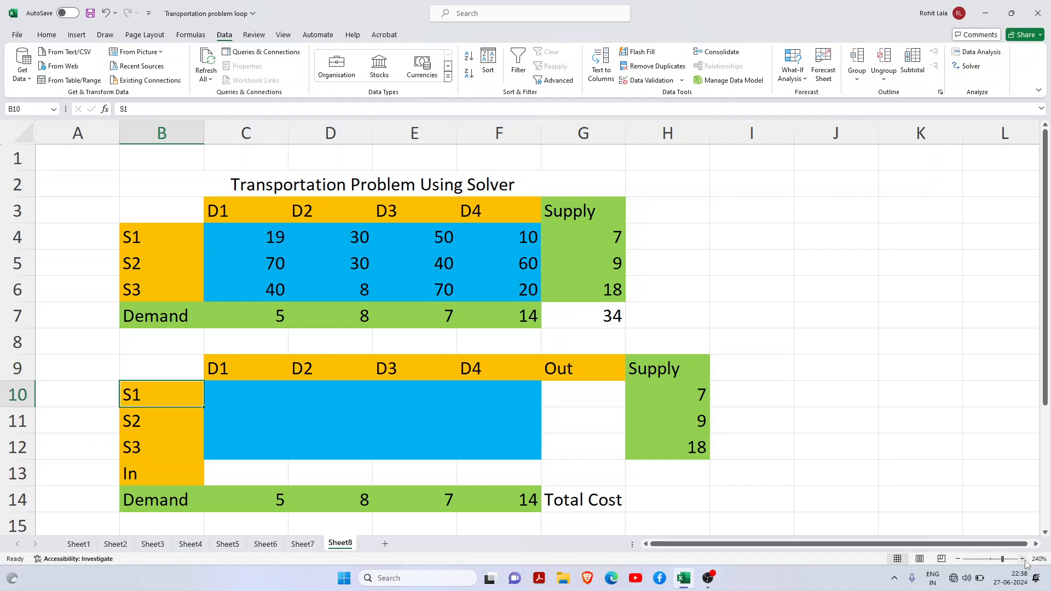
{"action": "left_click", "coordinate": [161, 421]}
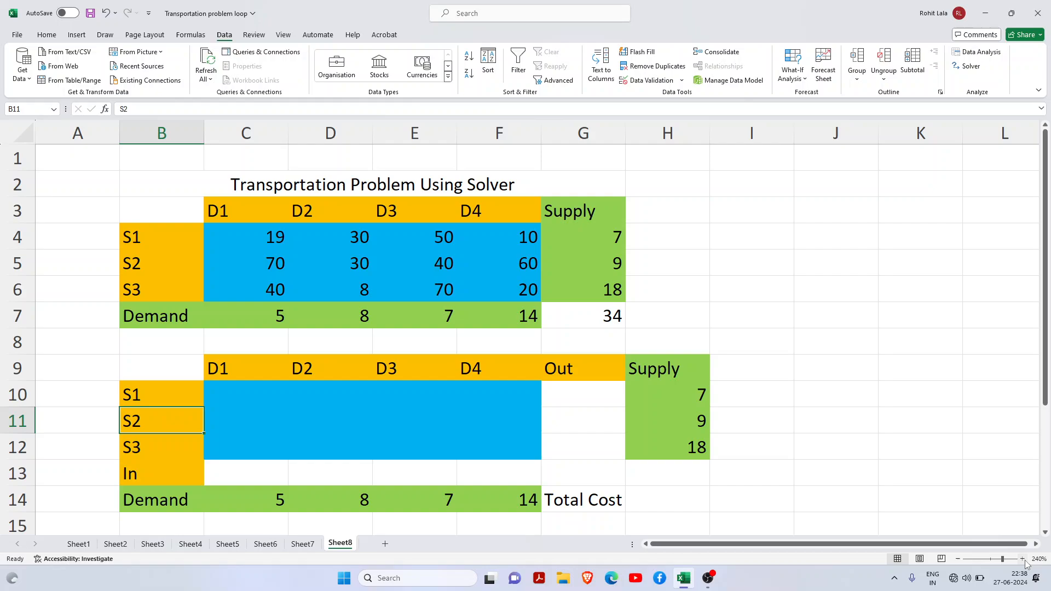
{"action": "left_click", "coordinate": [330, 393]}
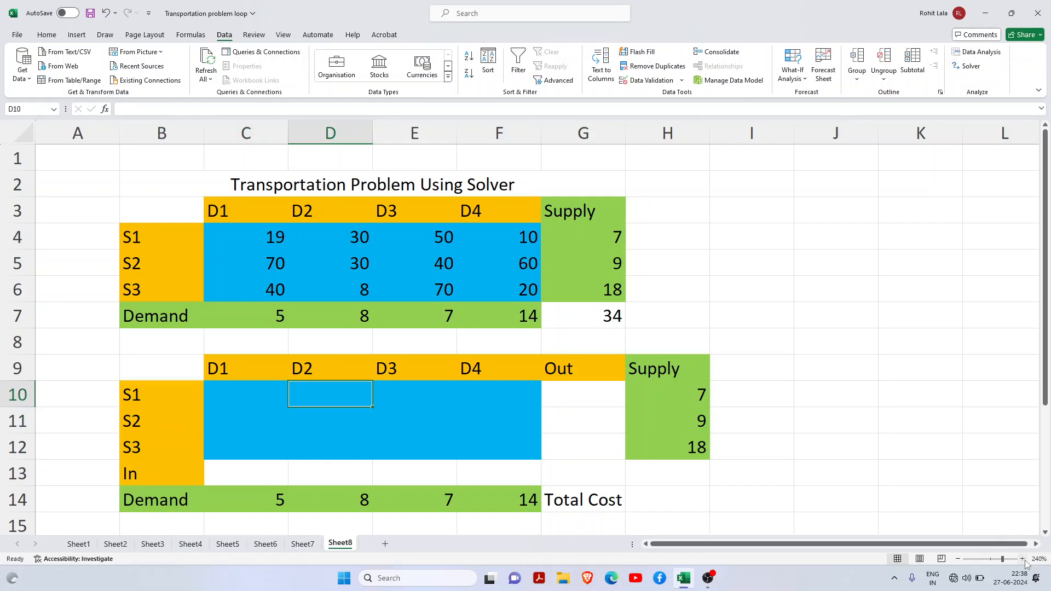
{"action": "left_click", "coordinate": [582, 368]}
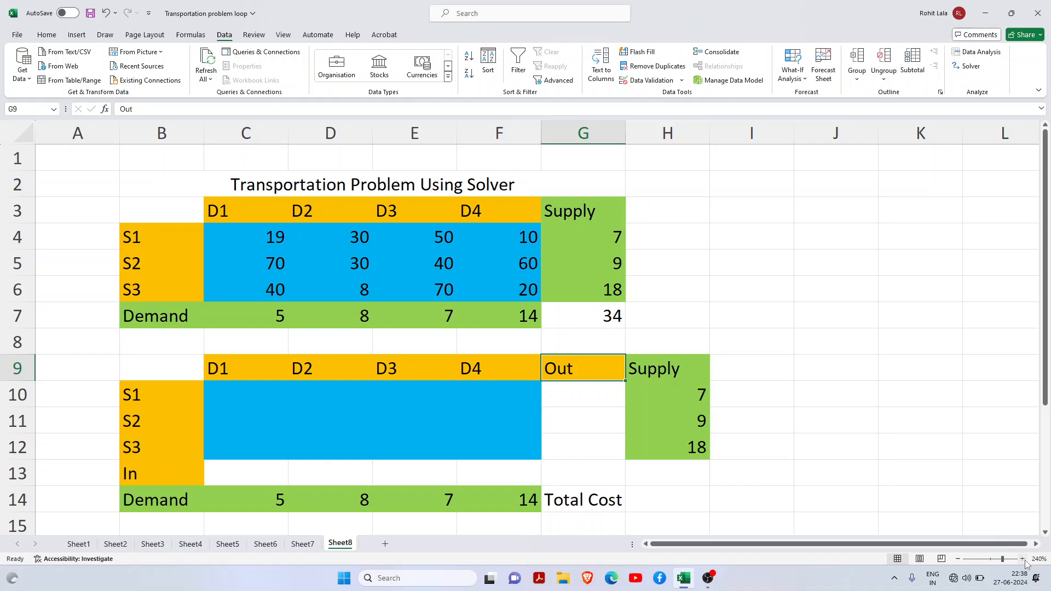
{"action": "left_click", "coordinate": [582, 473]}
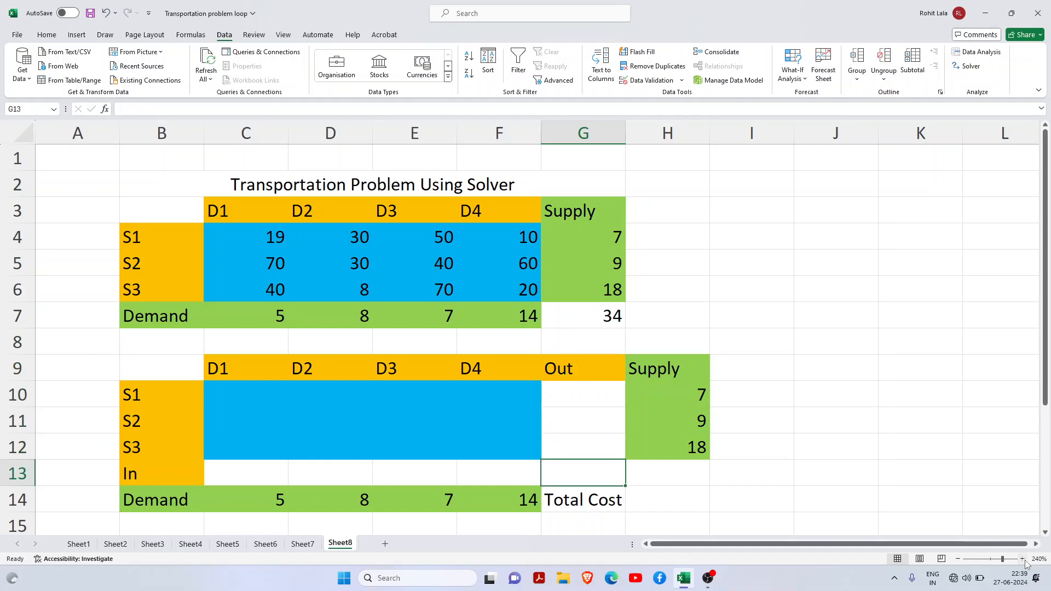
{"action": "left_click", "coordinate": [667, 473]}
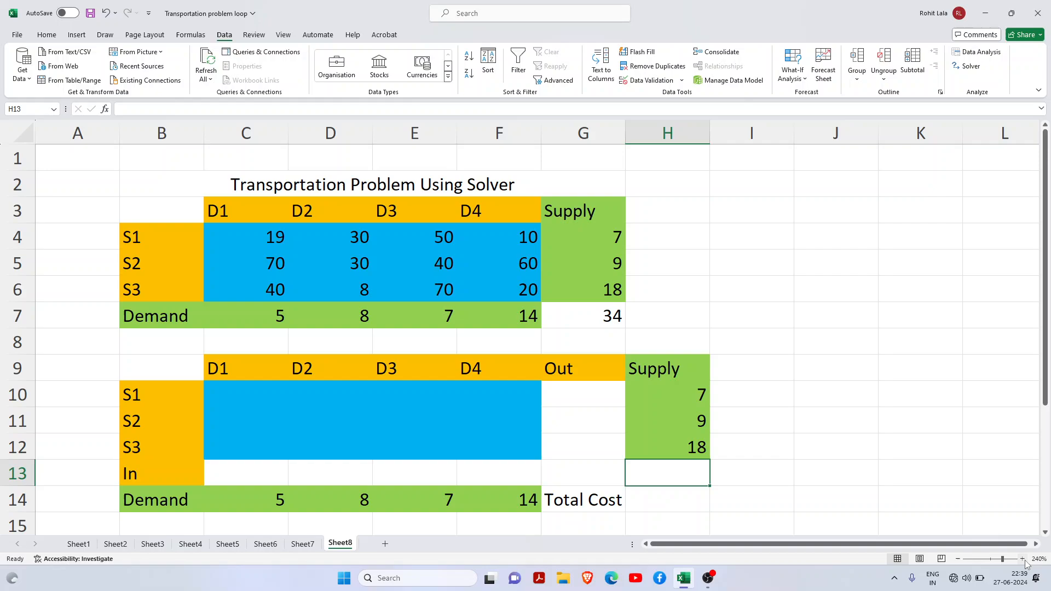
- Sum S1's allocations C10:F10 in G10 and copy the Out formula down to S2 and S3
{"action": "left_click", "coordinate": [583, 394]}
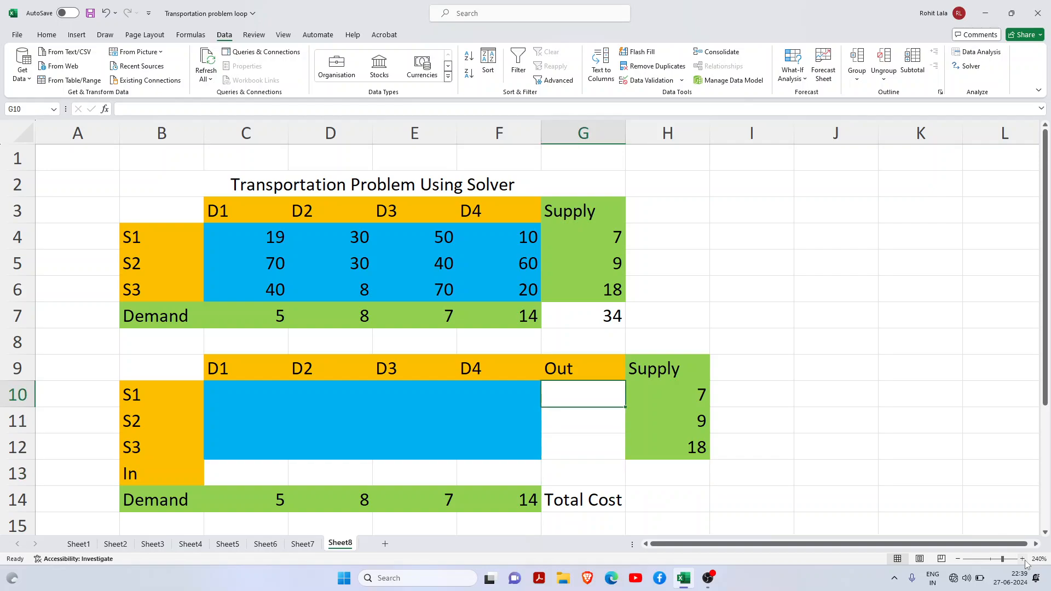
{"action": "type", "text": "=SUM("}
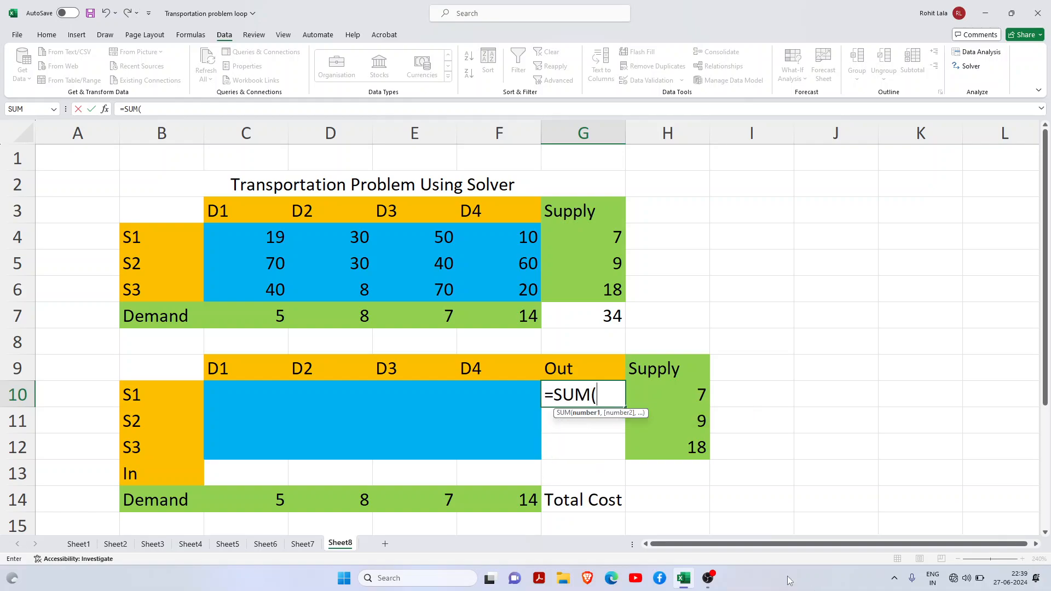
{"action": "left_click", "coordinate": [245, 394]}
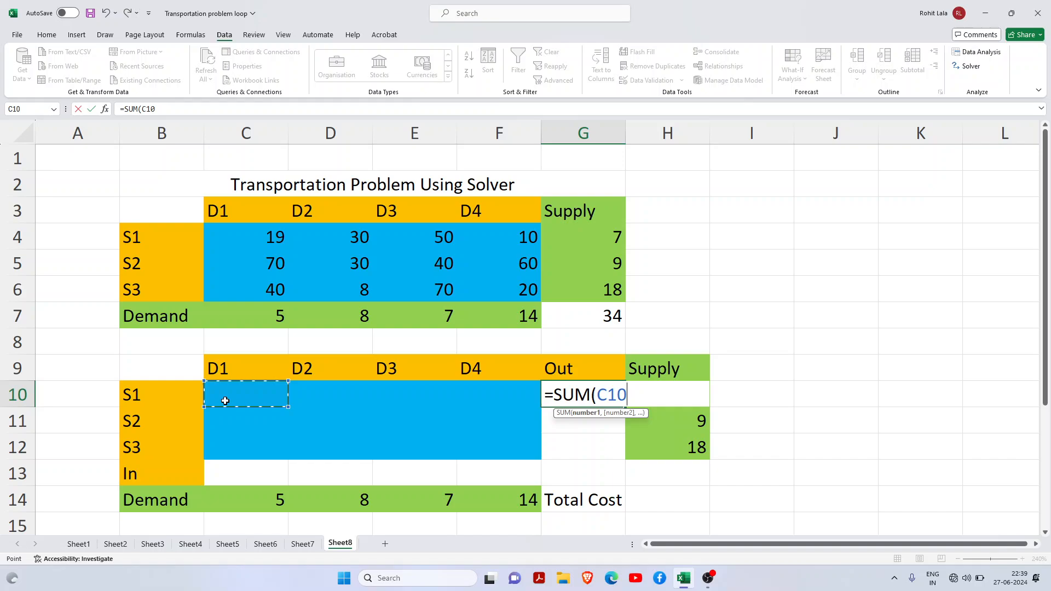
{"action": "left_click_drag", "start_coordinate": [245, 394], "coordinate": [498, 395]}
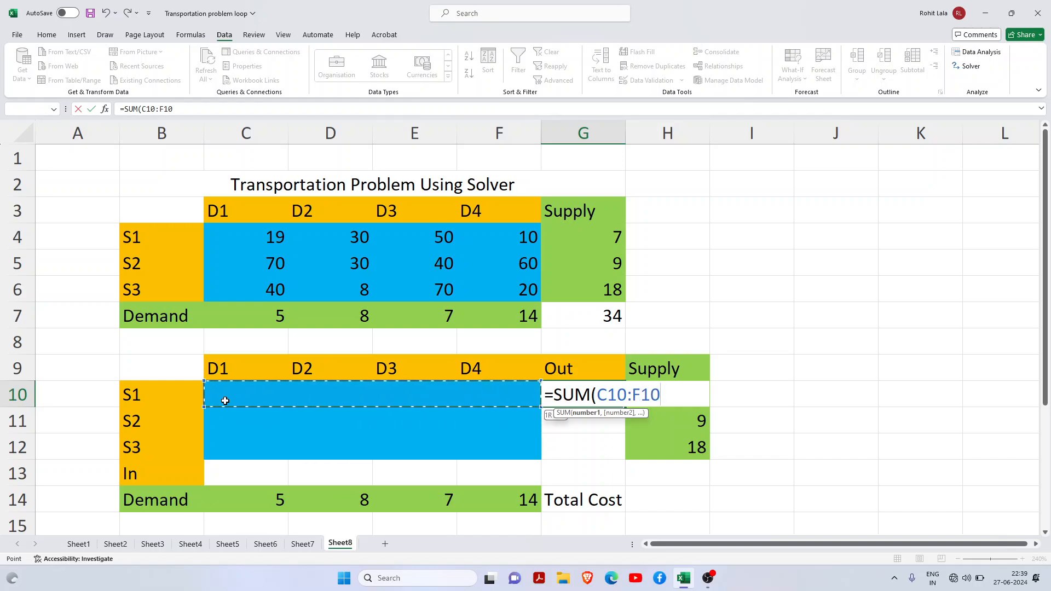
{"action": "key", "text": "Enter"}
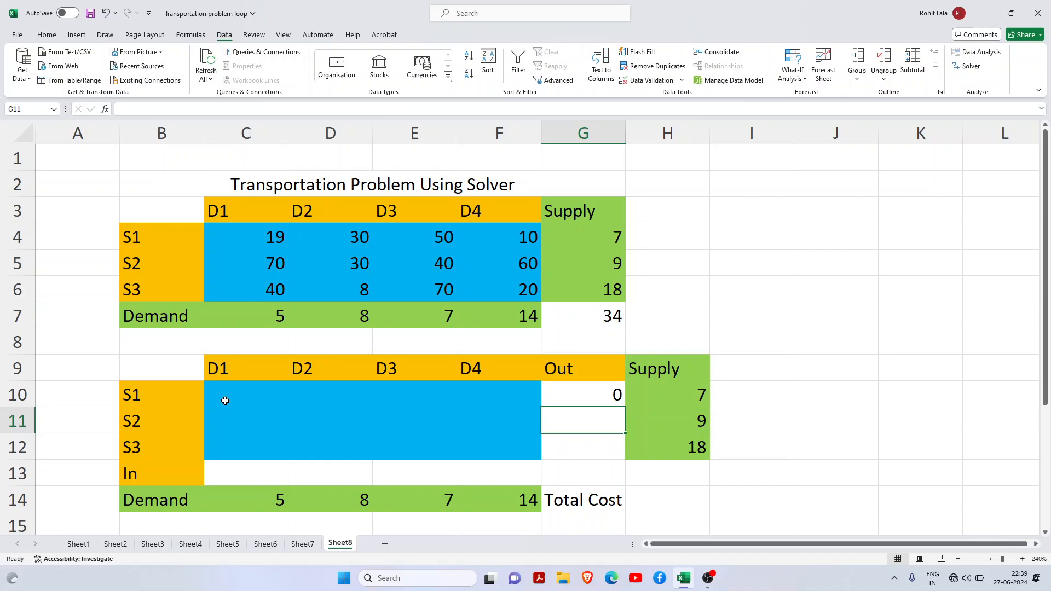
{"action": "left_click", "coordinate": [582, 394]}
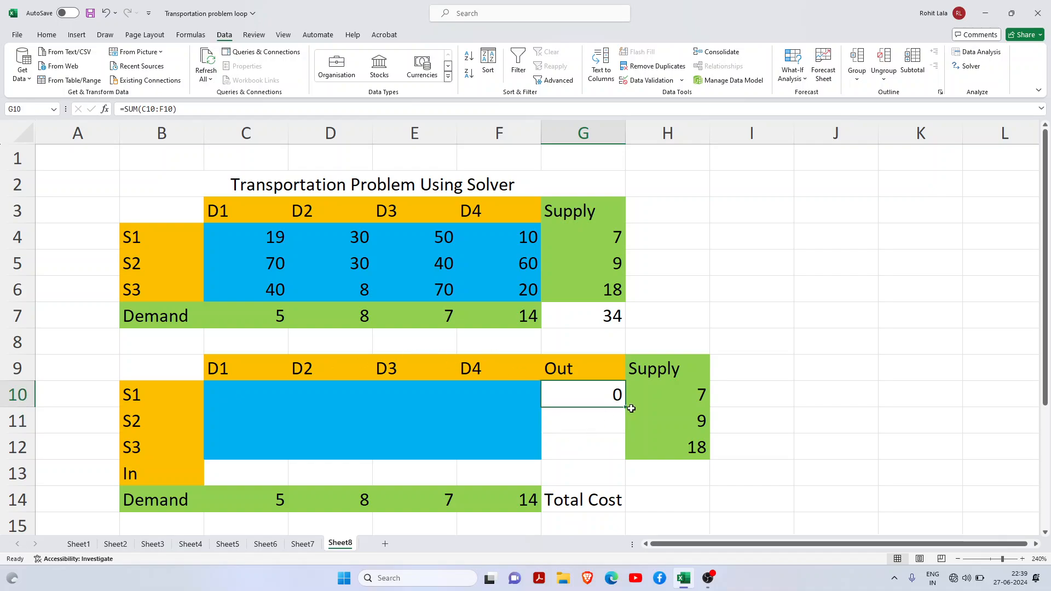
{"action": "left_click_drag", "start_coordinate": [617, 408], "coordinate": [617, 447]}
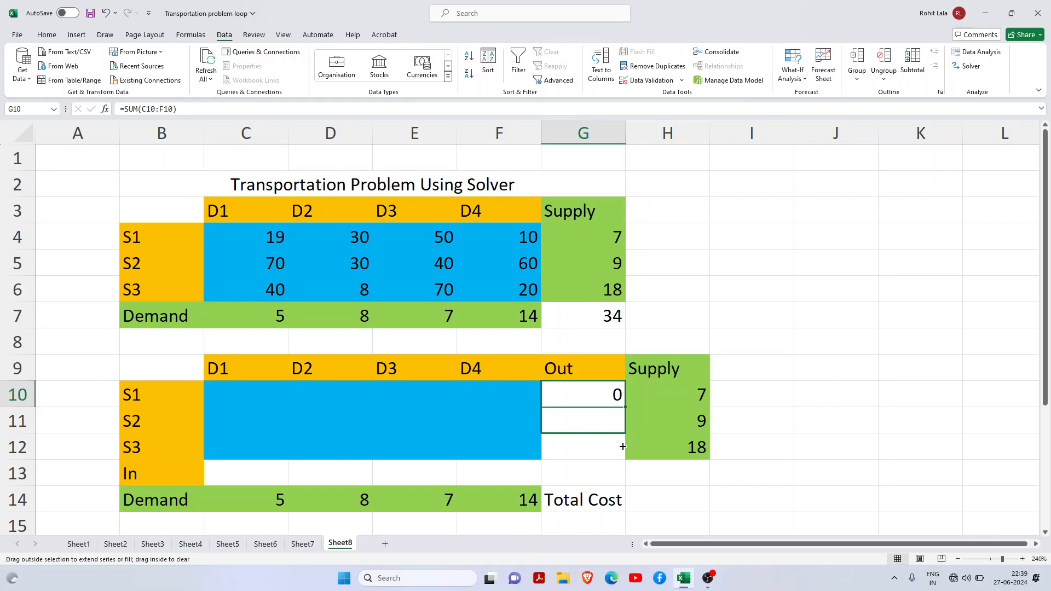
{"action": "left_click_drag", "start_coordinate": [621, 394], "coordinate": [621, 447]}
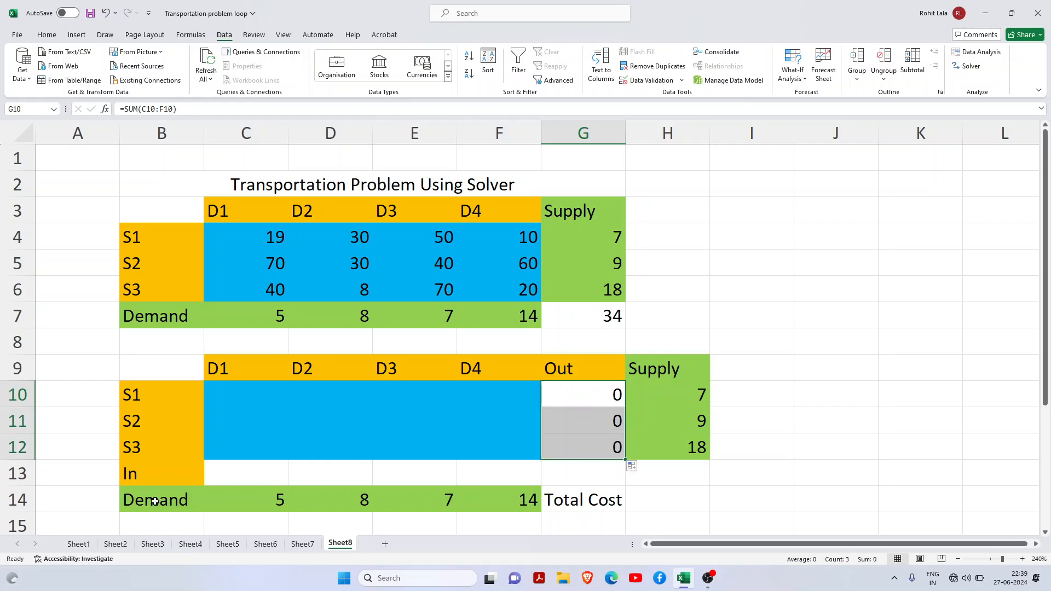
{"action": "left_click", "coordinate": [230, 473]}
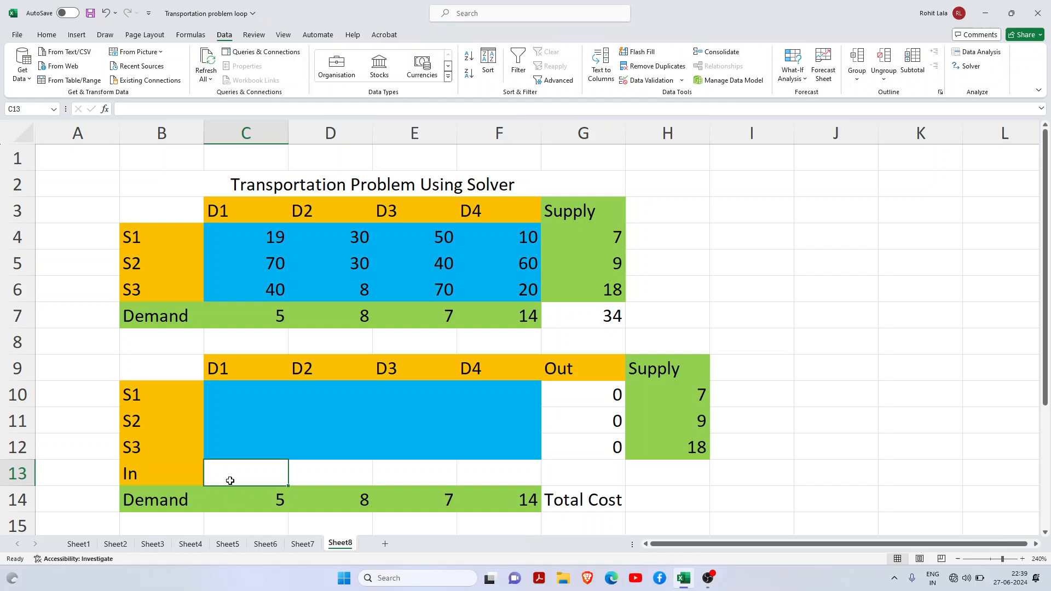
- Sum D1's allocations C10:C12 in C13 and copy the In total across to F13
{"action": "type", "text": "=SUM("}
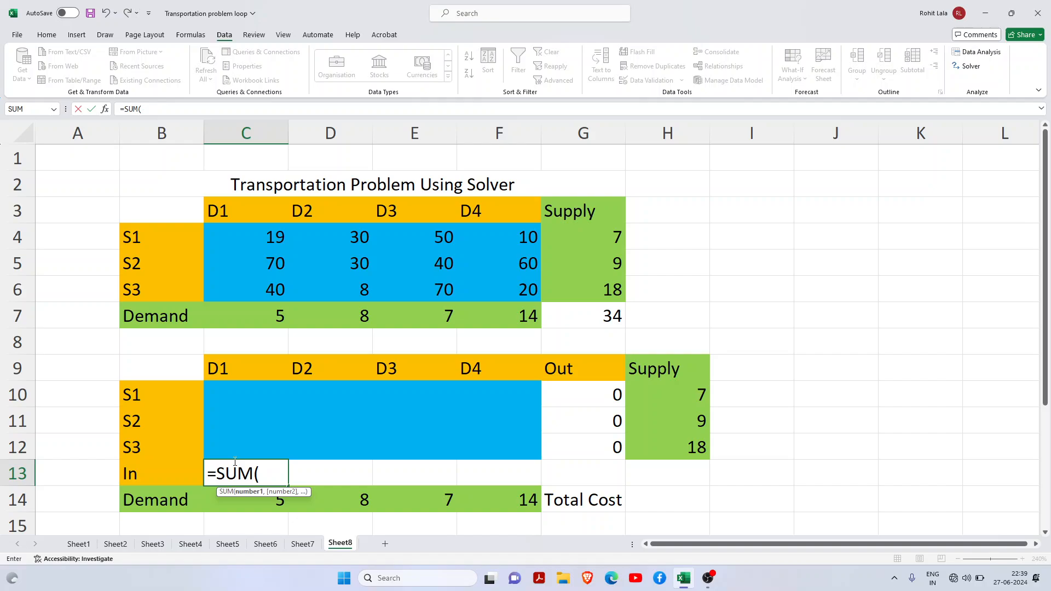
{"action": "left_click_drag", "start_coordinate": [161, 394], "coordinate": [245, 394]}
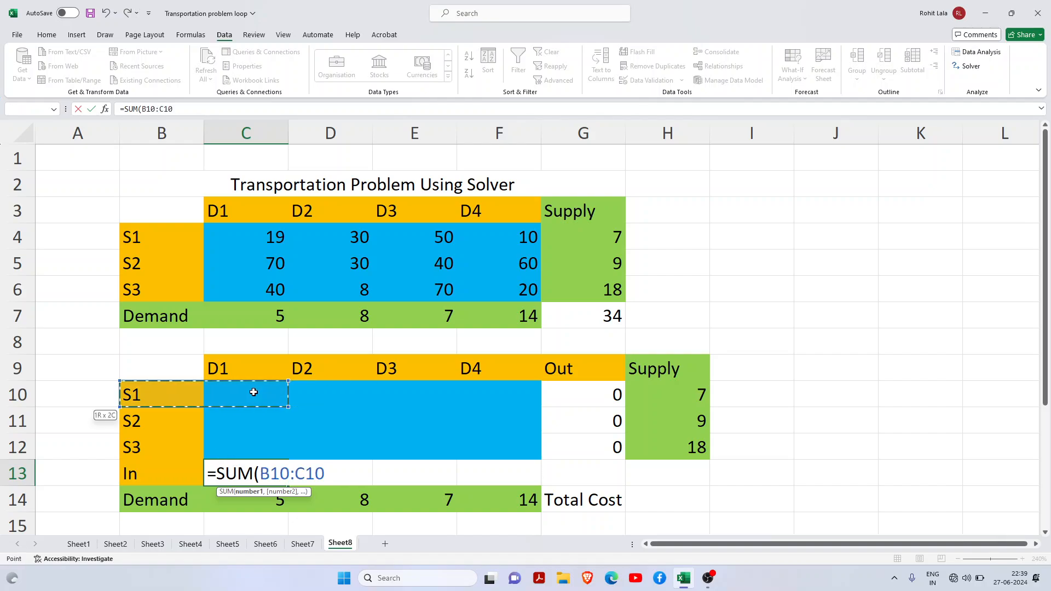
{"action": "left_click_drag", "start_coordinate": [246, 394], "coordinate": [245, 447]}
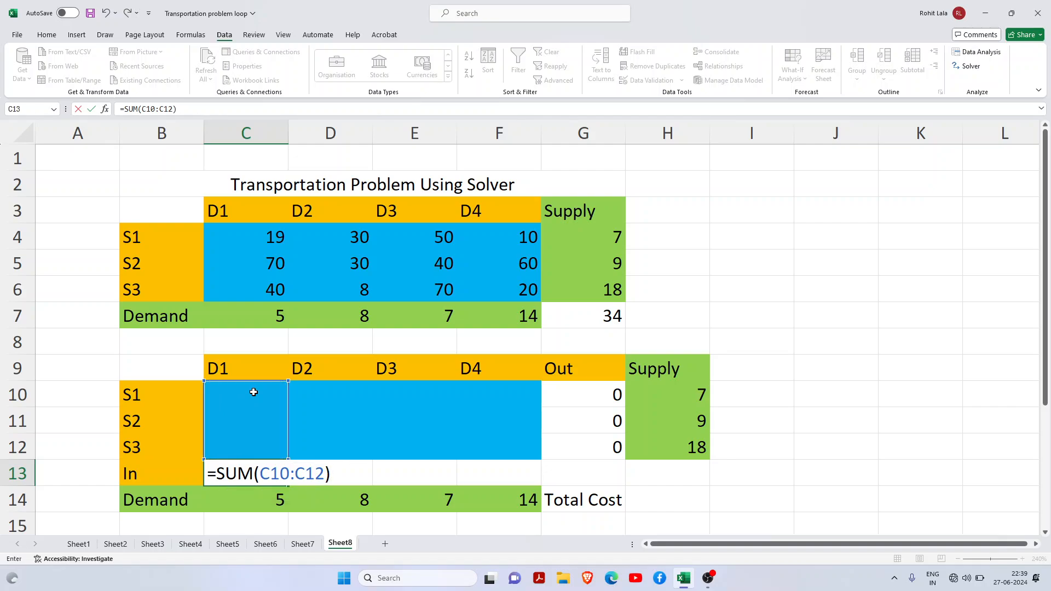
{"action": "key", "text": "Enter"}
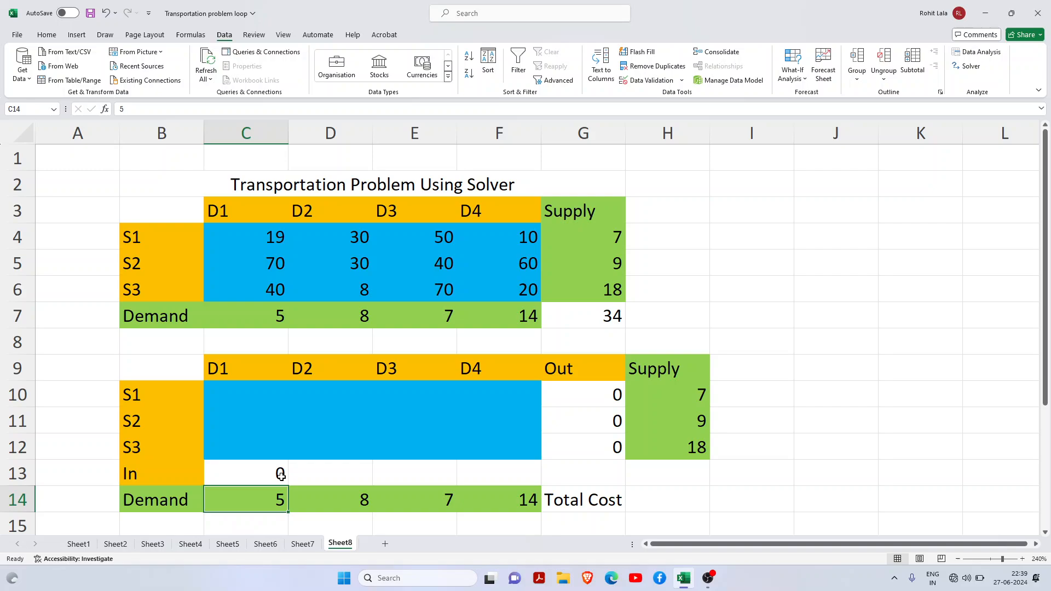
{"action": "left_click", "coordinate": [246, 474]}
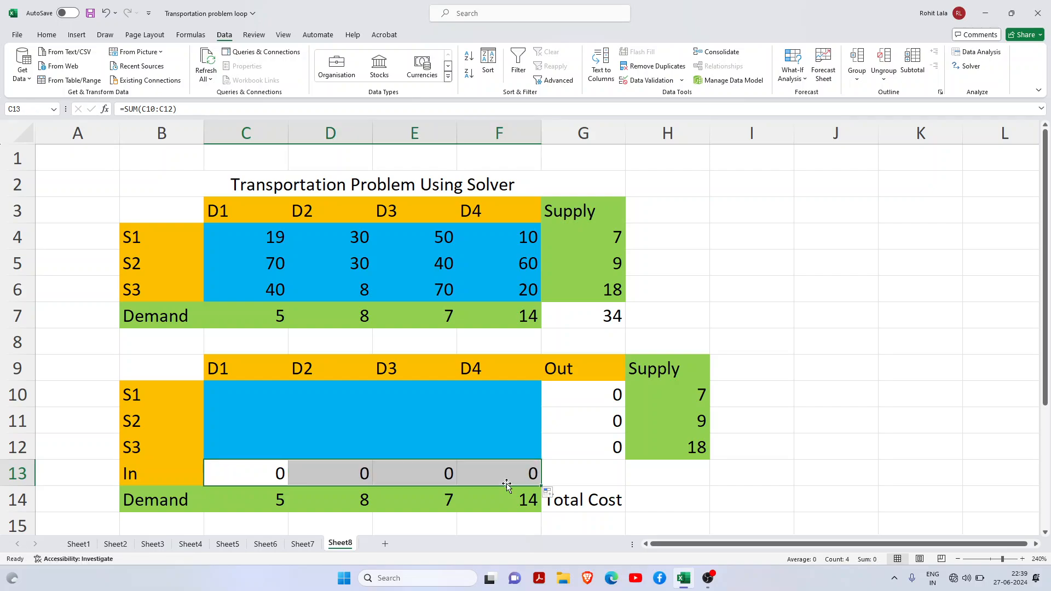
{"action": "left_click", "coordinate": [498, 499]}
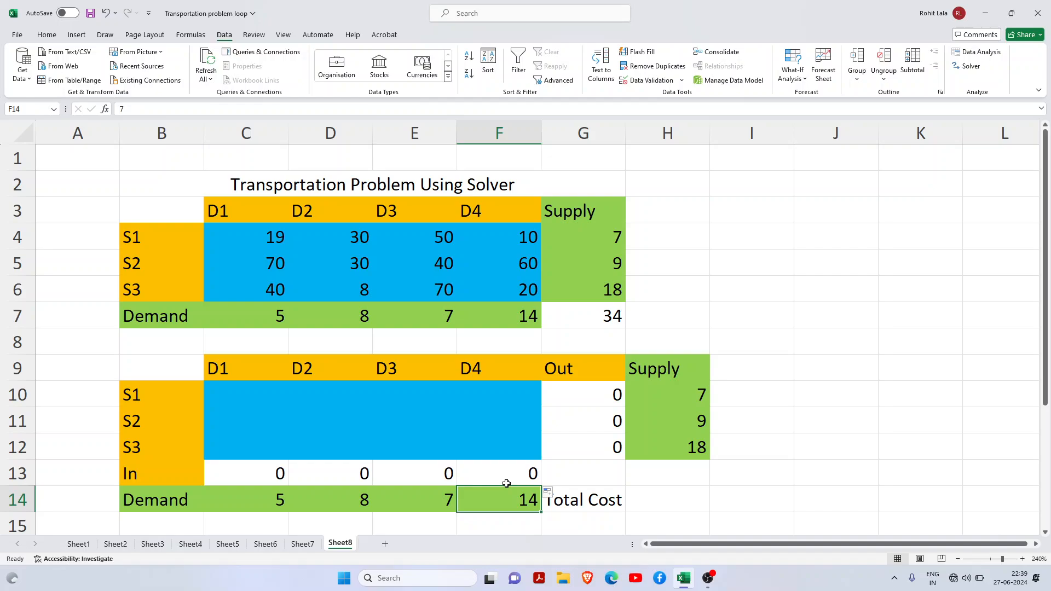
- Enter =SUMPRODUCT of the cost table C4:F6 and allocation grid C10:F12 in H14
{"action": "left_click", "coordinate": [667, 500]}
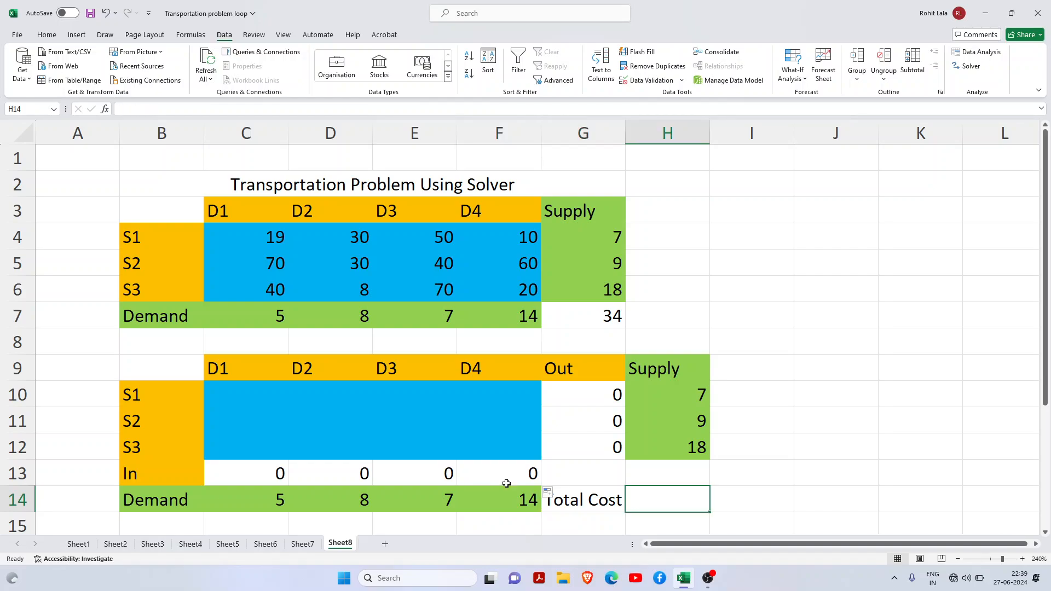
{"action": "type", "text": "="}
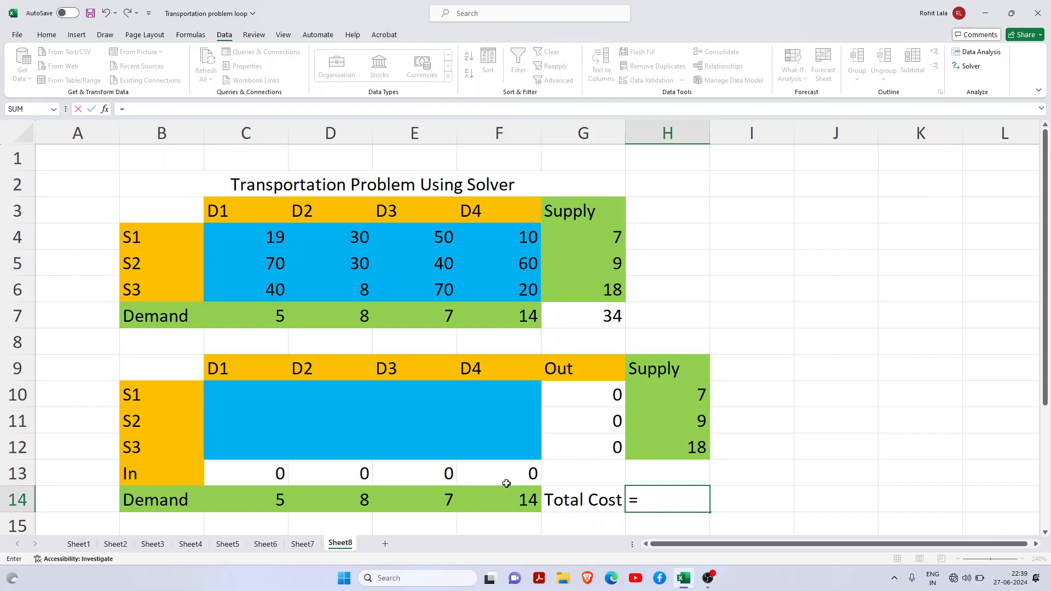
{"action": "type", "text": "SUMP"}
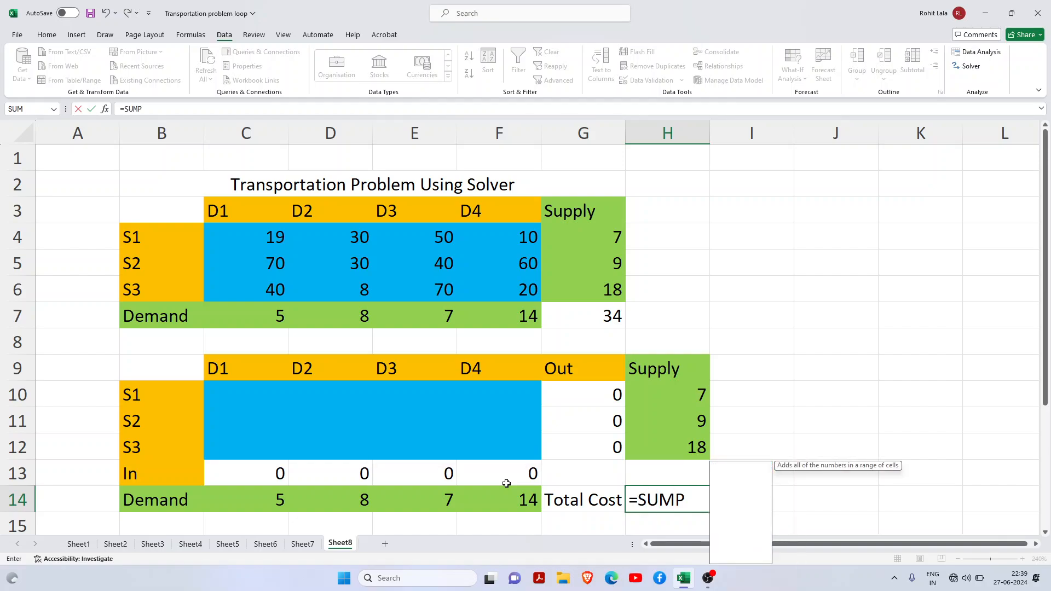
{"action": "type", "text": "RO"}
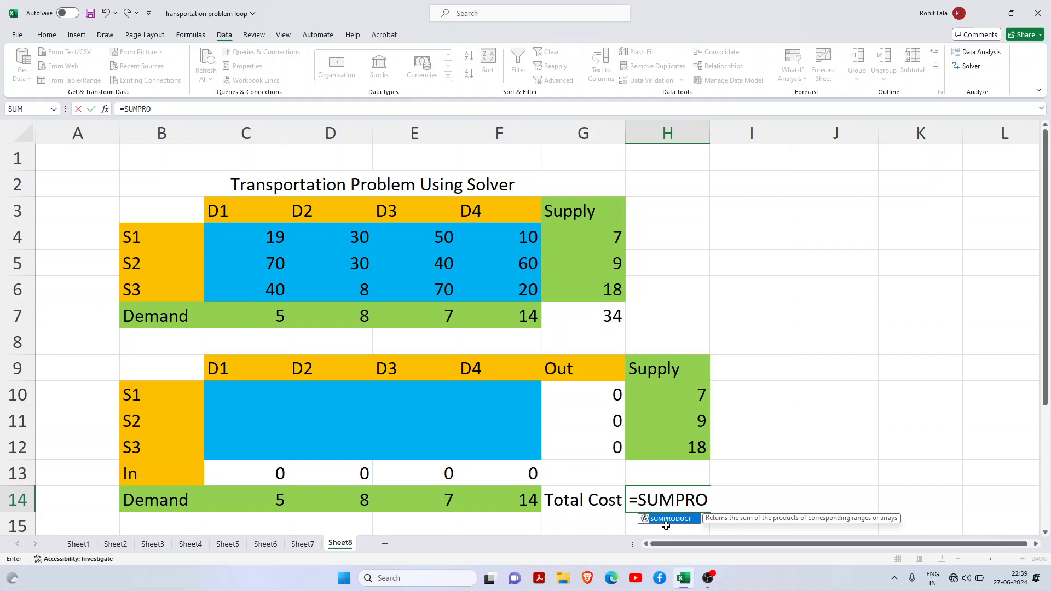
{"action": "key", "text": "Enter"}
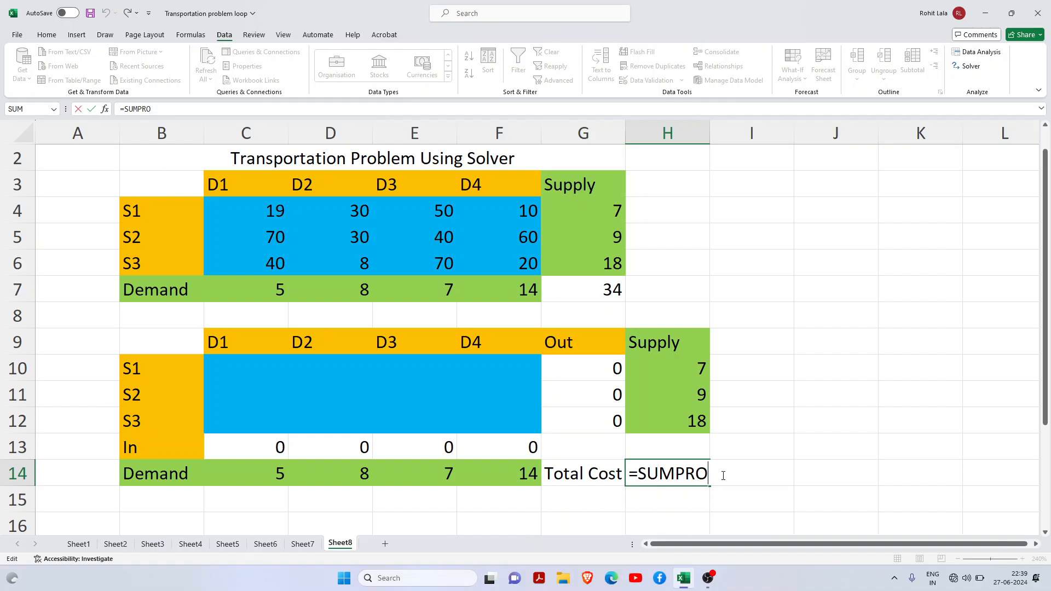
{"action": "type", "text": "DUCT(C4:F6"}
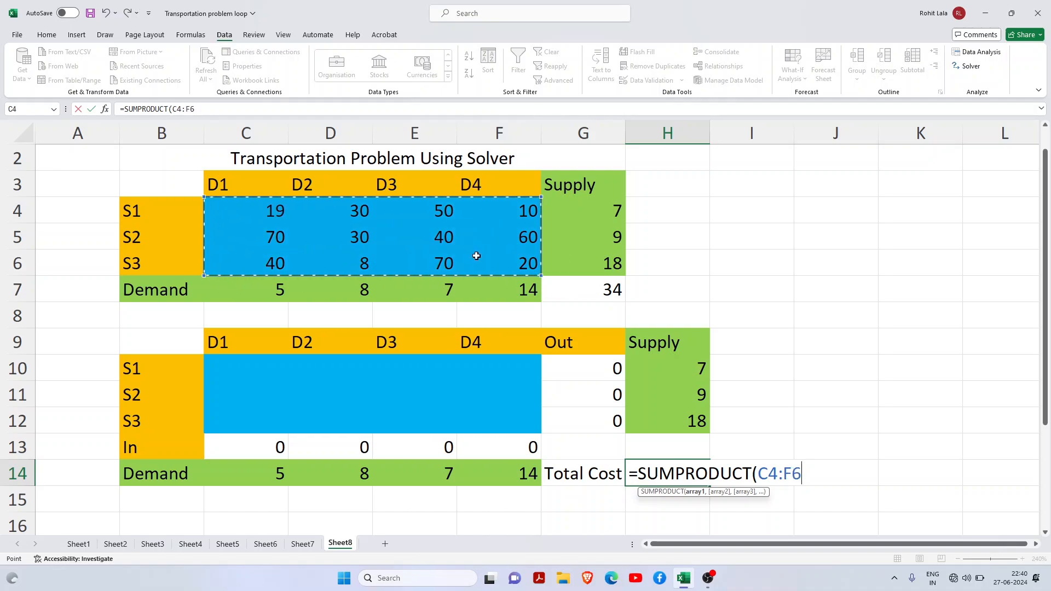
{"action": "type", "text": ","}
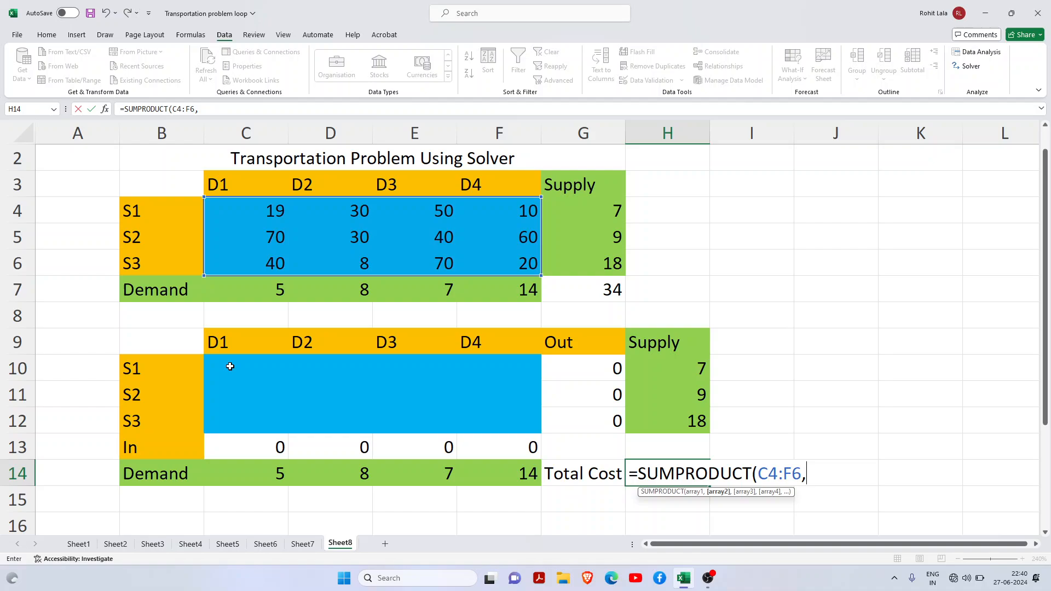
{"action": "left_click_drag", "start_coordinate": [230, 367], "coordinate": [499, 424]}
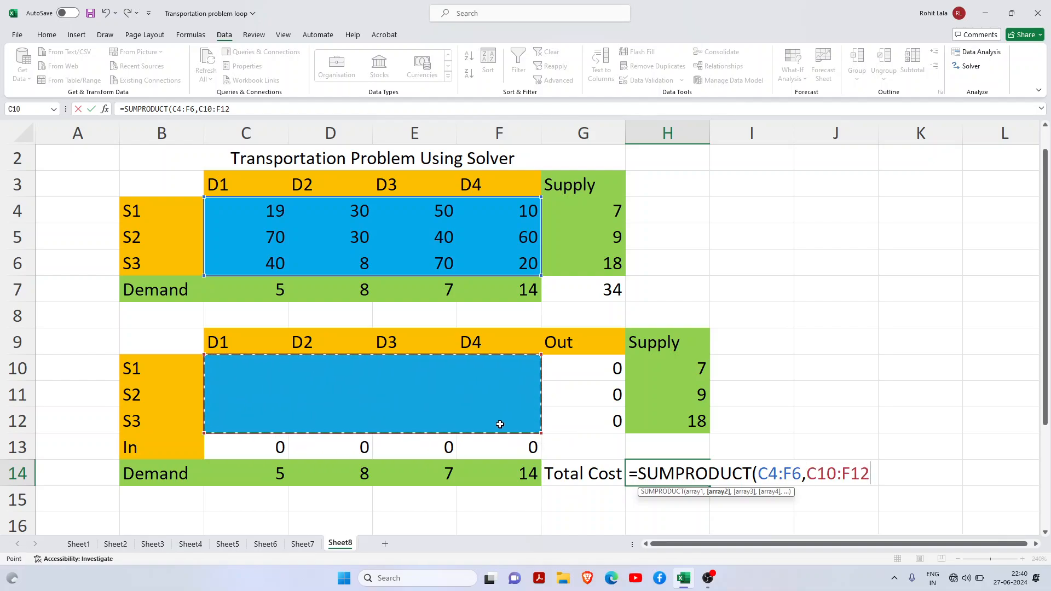
{"action": "type", "text": ")"}
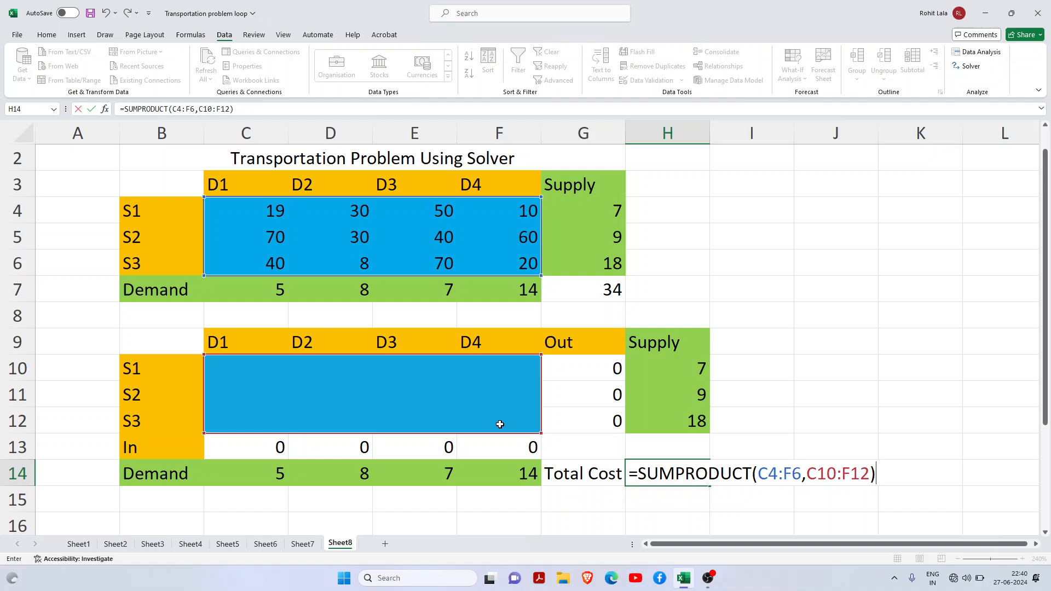
{"action": "key", "text": "Enter"}
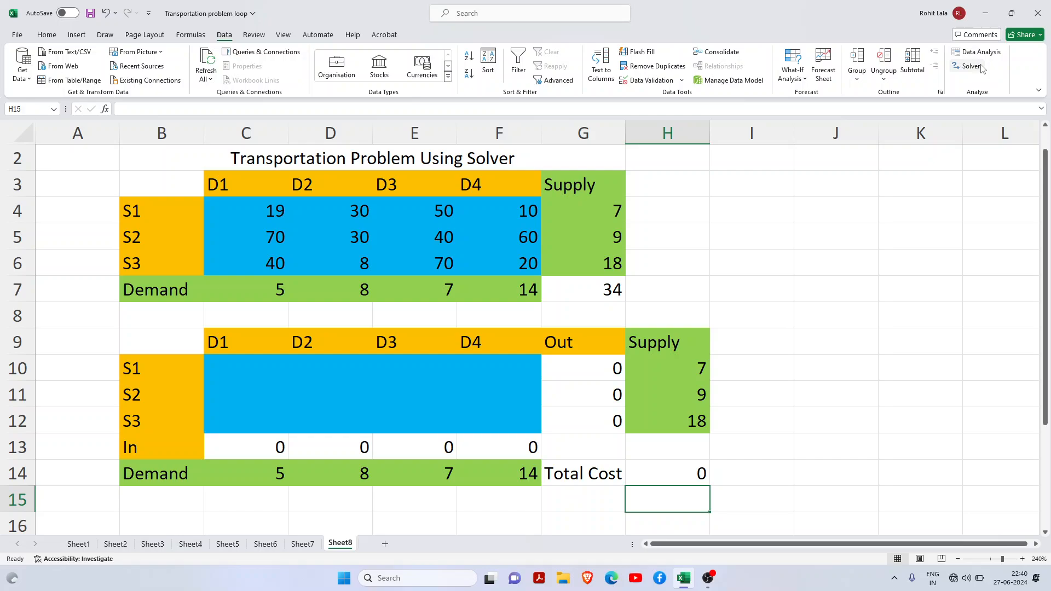
{"action": "mouse_move", "coordinate": [981, 68]}
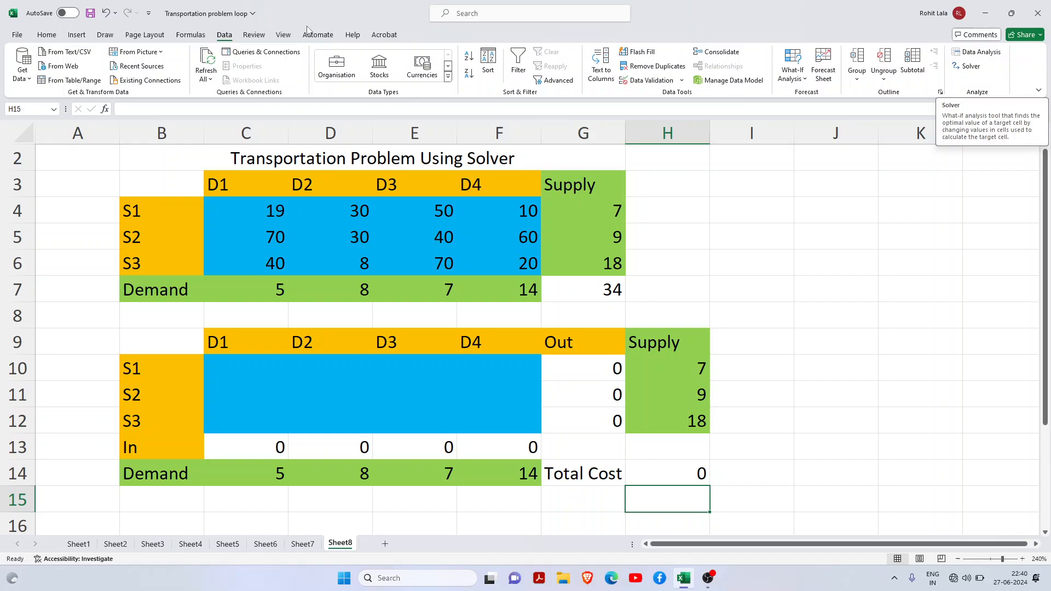
{"action": "mouse_move", "coordinate": [136, 27]}
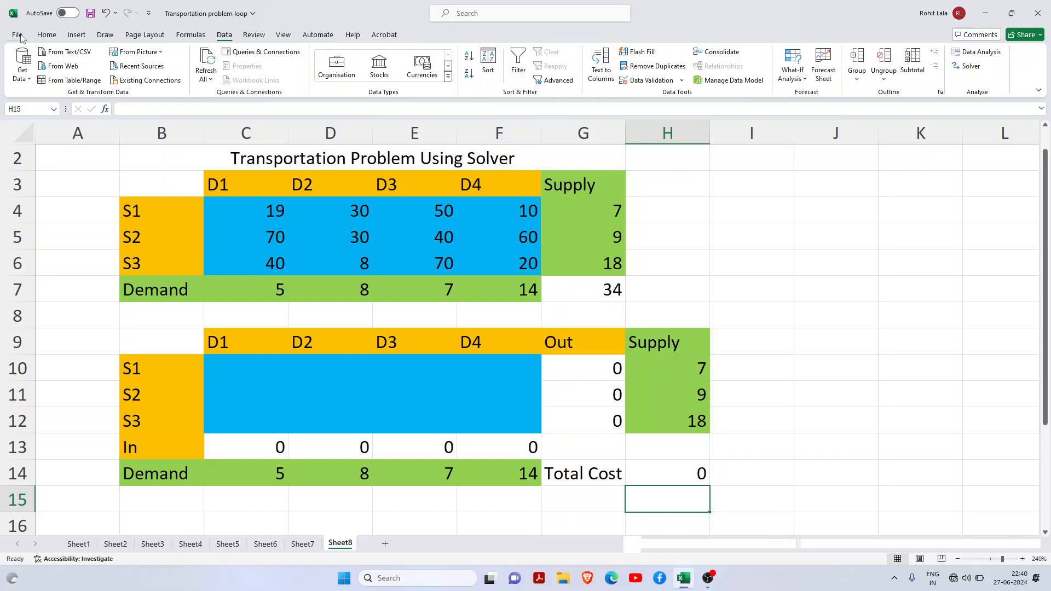
{"action": "left_click", "coordinate": [22, 34]}
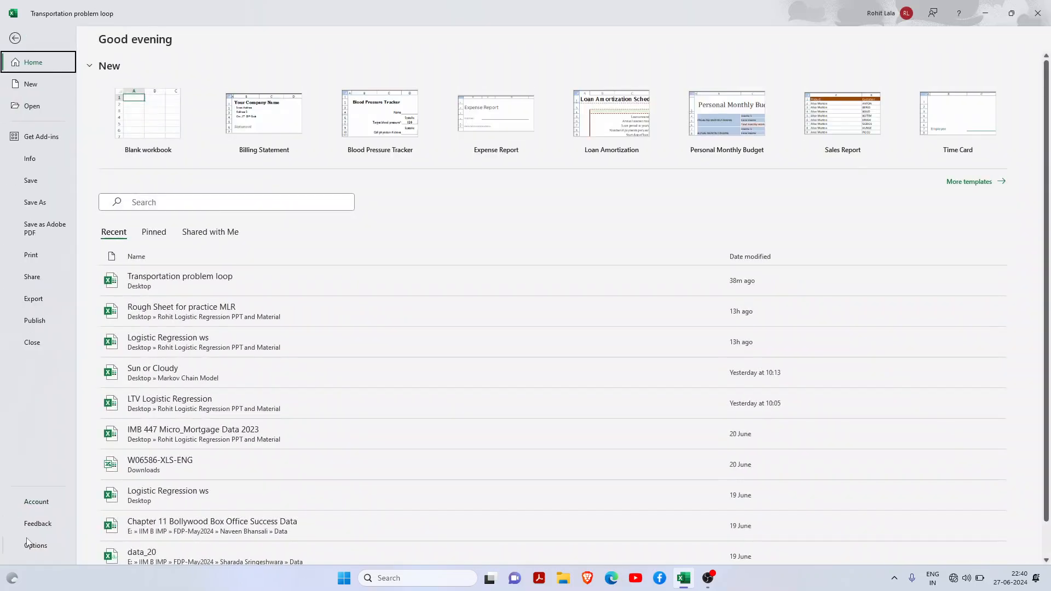
{"action": "left_click", "coordinate": [37, 545]}
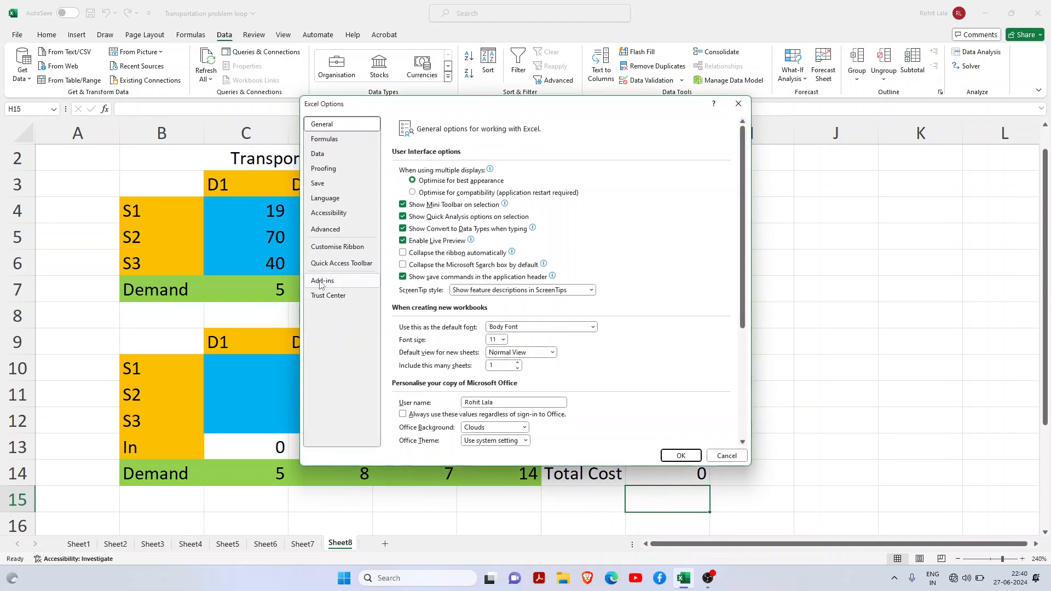
{"action": "left_click", "coordinate": [322, 281]}
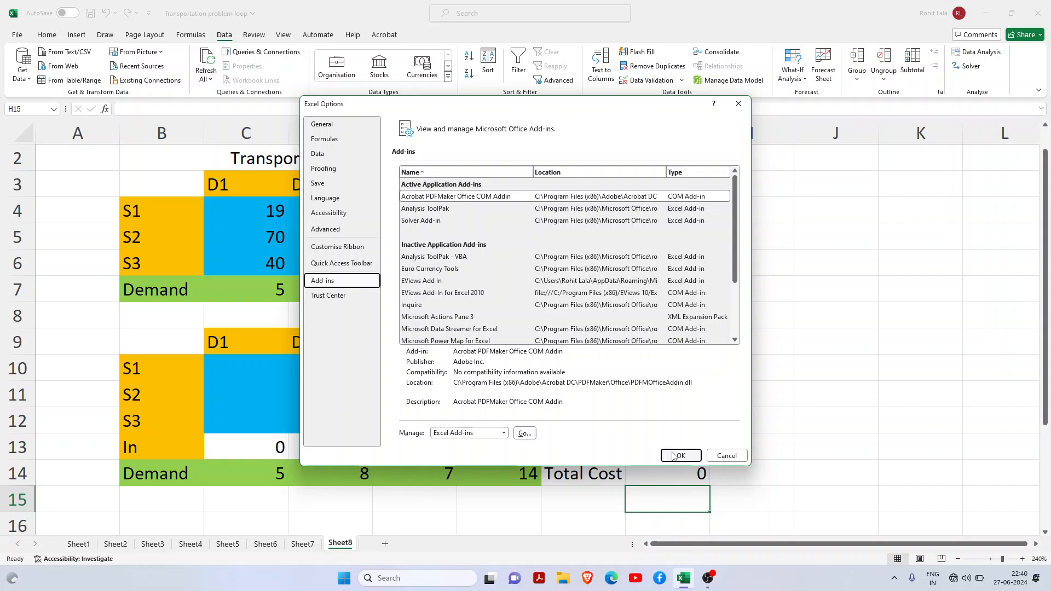
{"action": "left_click", "coordinate": [680, 455]}
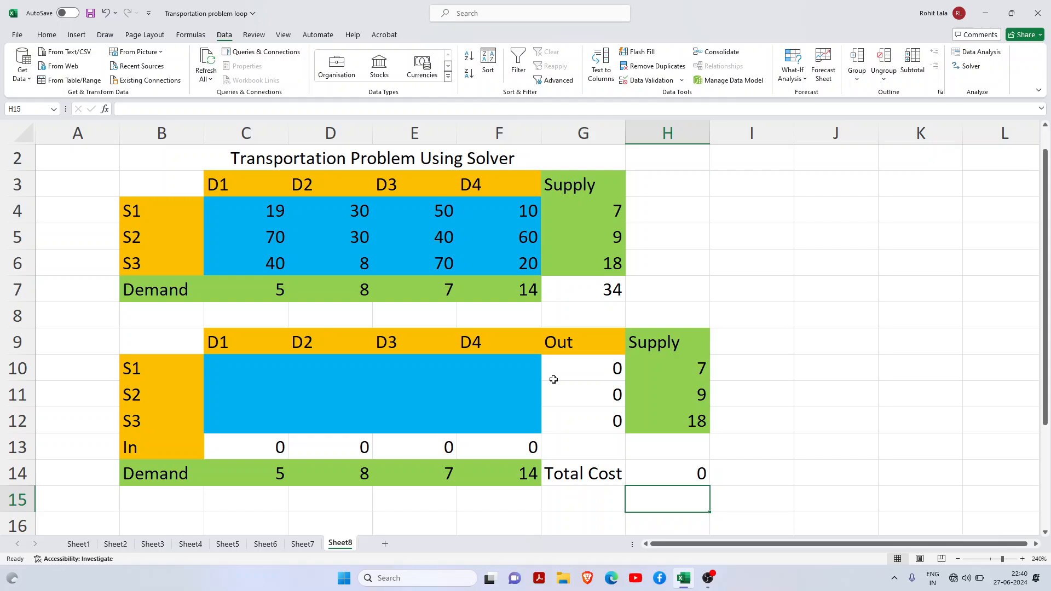
{"action": "mouse_move", "coordinate": [574, 273]}
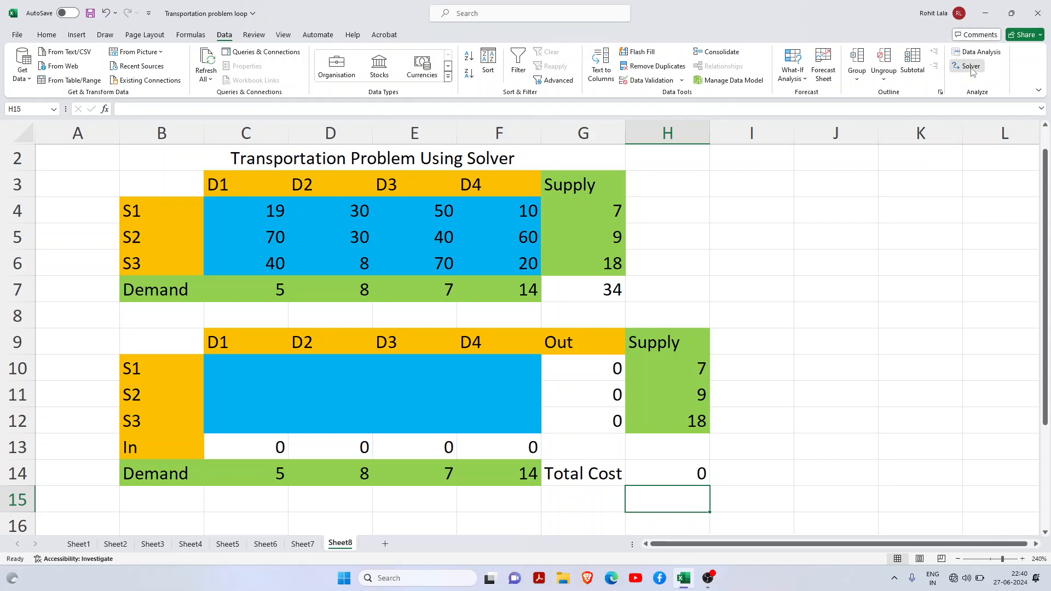
- In Solver, set objective $H$14 to Min with changing cells $C$10:$F$12
{"action": "left_click", "coordinate": [970, 66]}
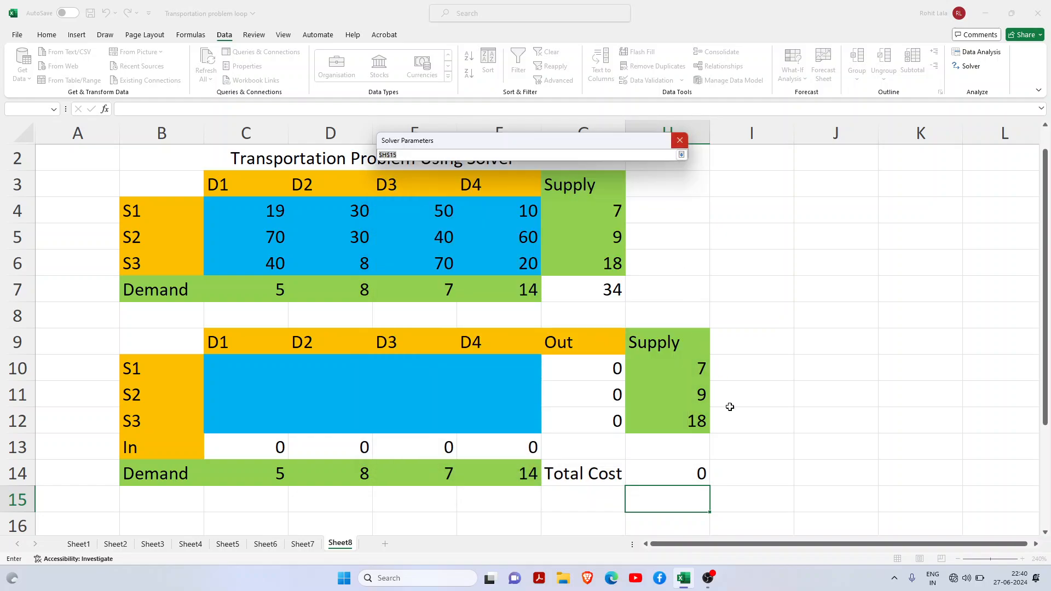
{"action": "left_click", "coordinate": [686, 473]}
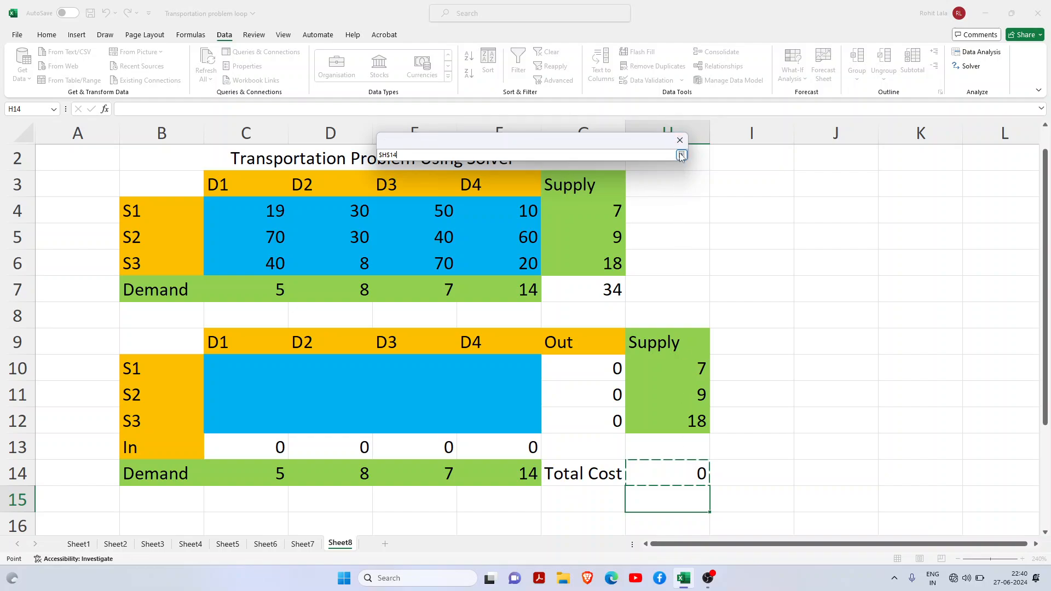
{"action": "left_click", "coordinate": [681, 156]}
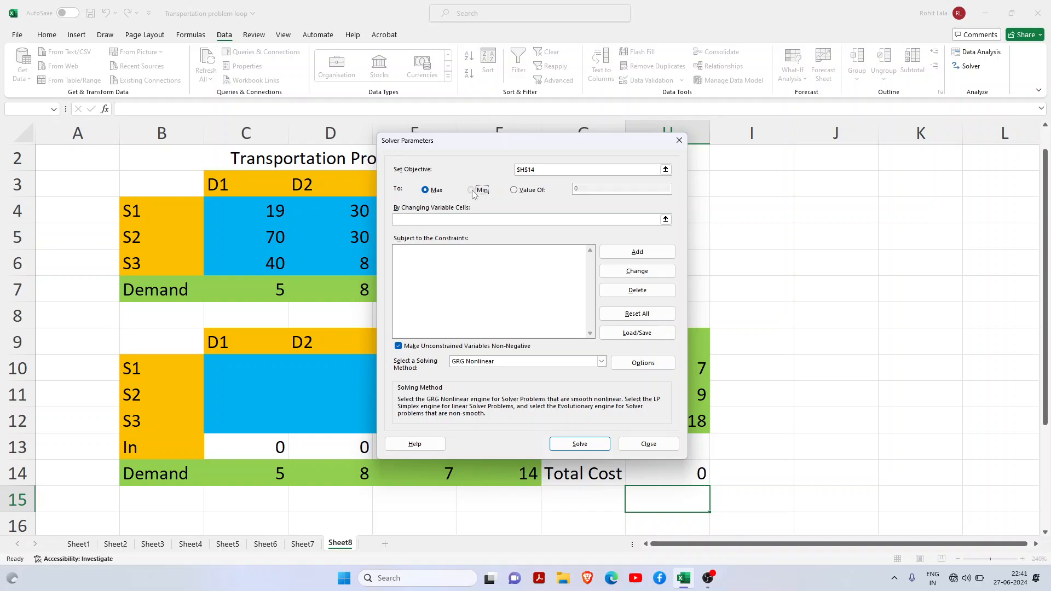
{"action": "left_click", "coordinate": [470, 190]}
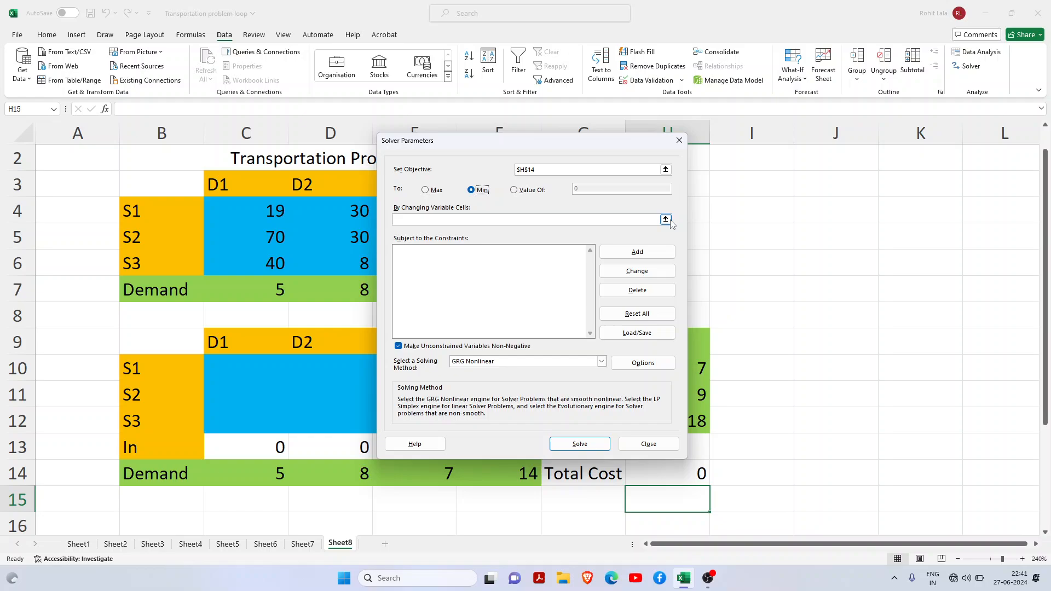
{"action": "left_click", "coordinate": [666, 218]}
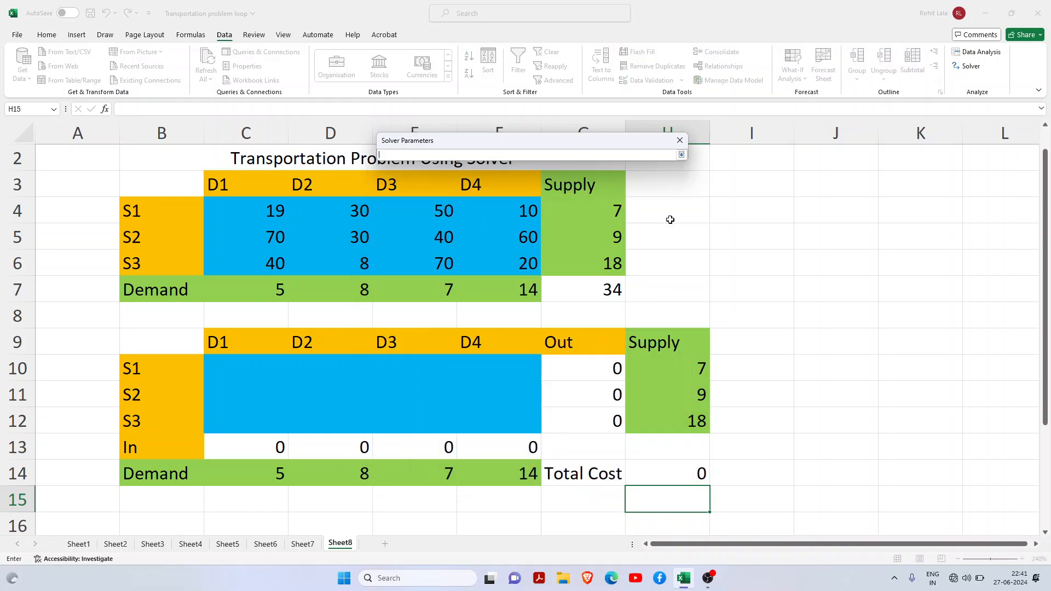
{"action": "left_click_drag", "start_coordinate": [204, 355], "coordinate": [456, 402]}
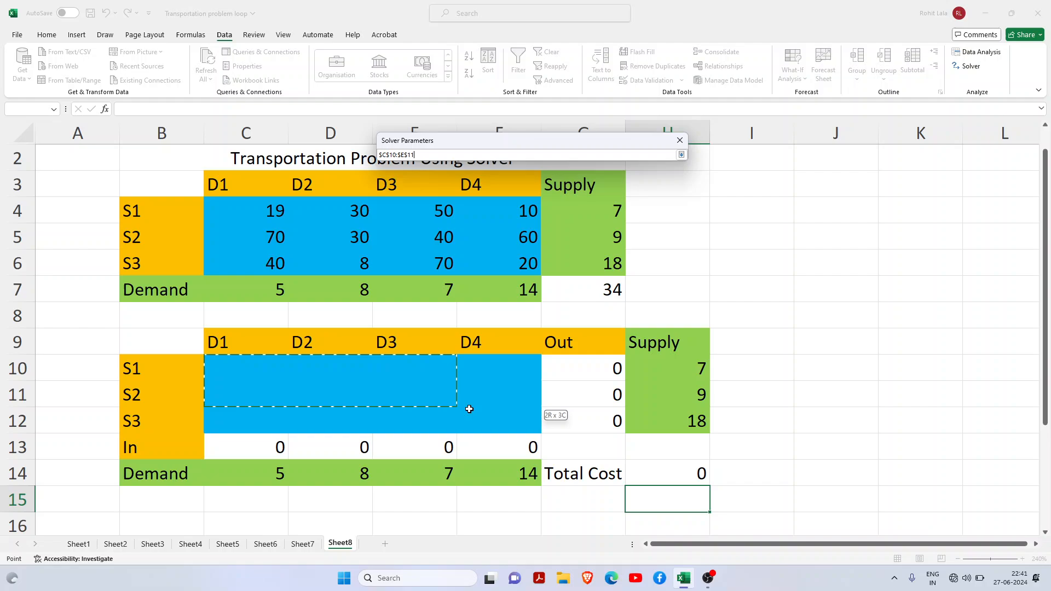
{"action": "left_click_drag", "start_coordinate": [469, 409], "coordinate": [533, 421]}
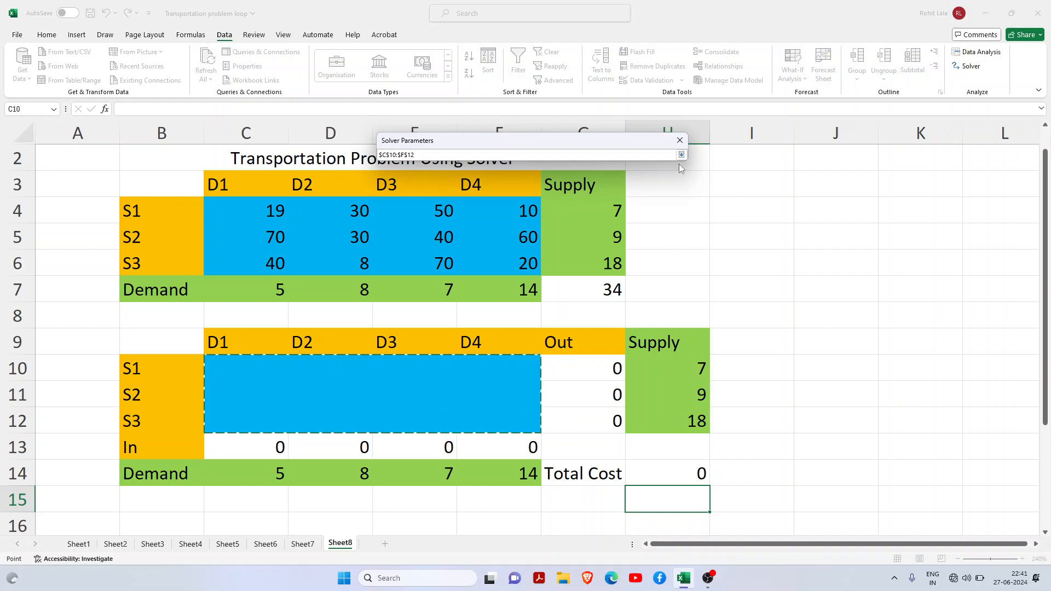
{"action": "left_click", "coordinate": [680, 155]}
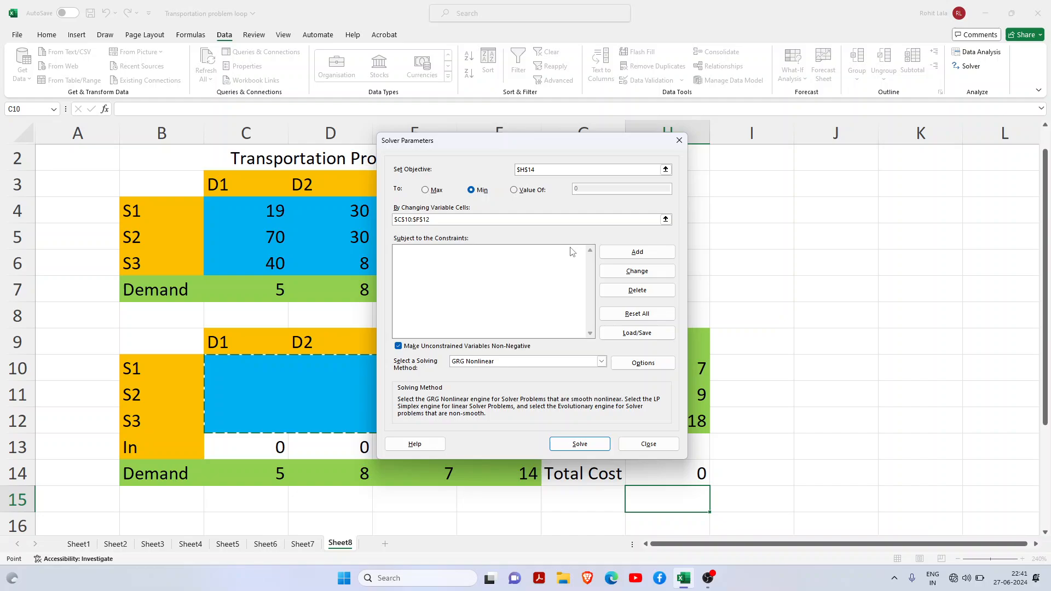
{"action": "left_click", "coordinate": [529, 220]}
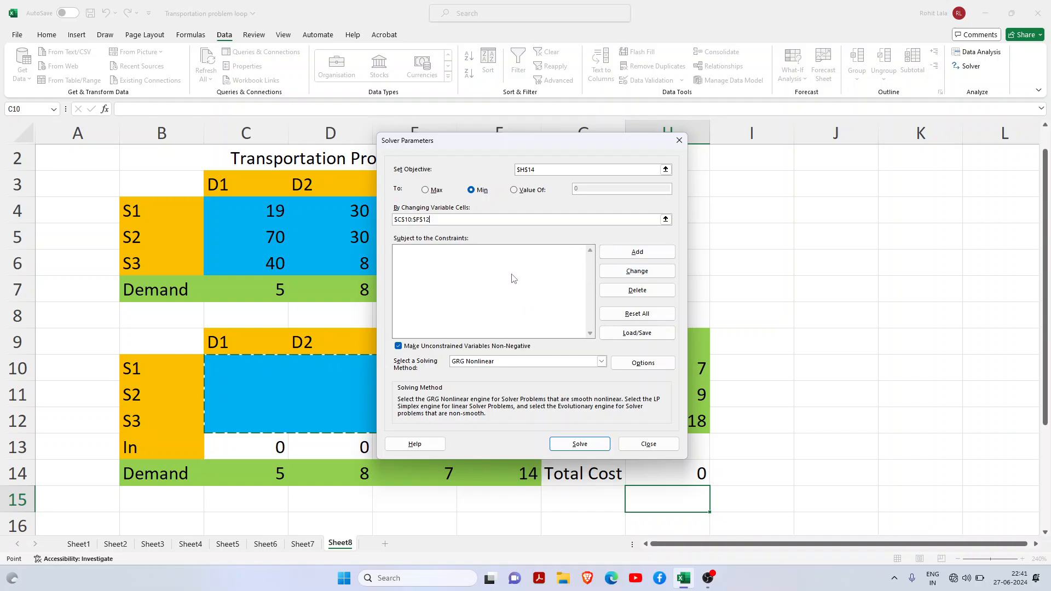
{"action": "mouse_move", "coordinate": [549, 157]}
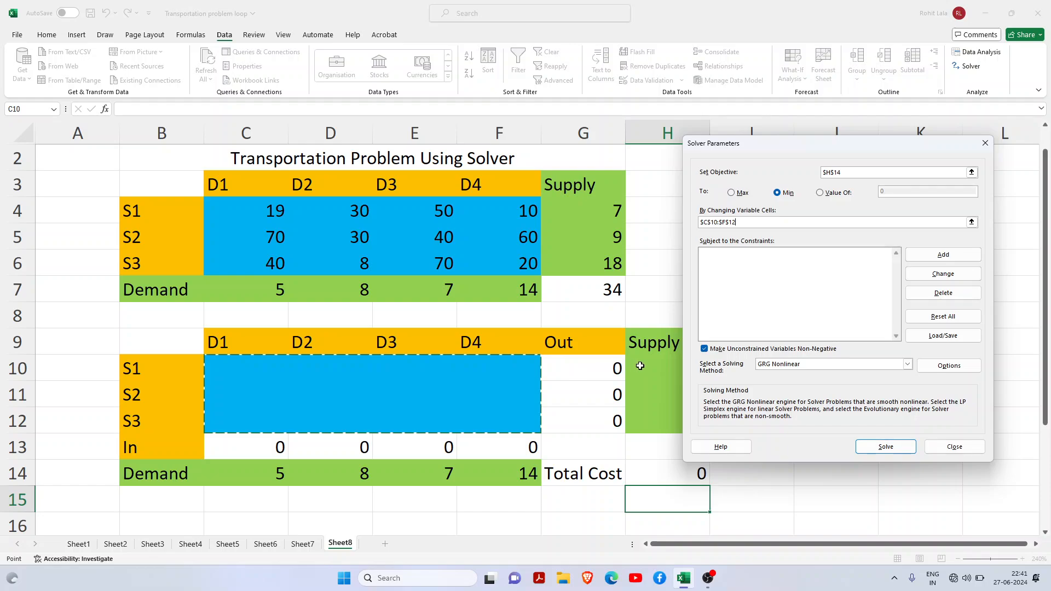
{"action": "mouse_move", "coordinate": [786, 210]}
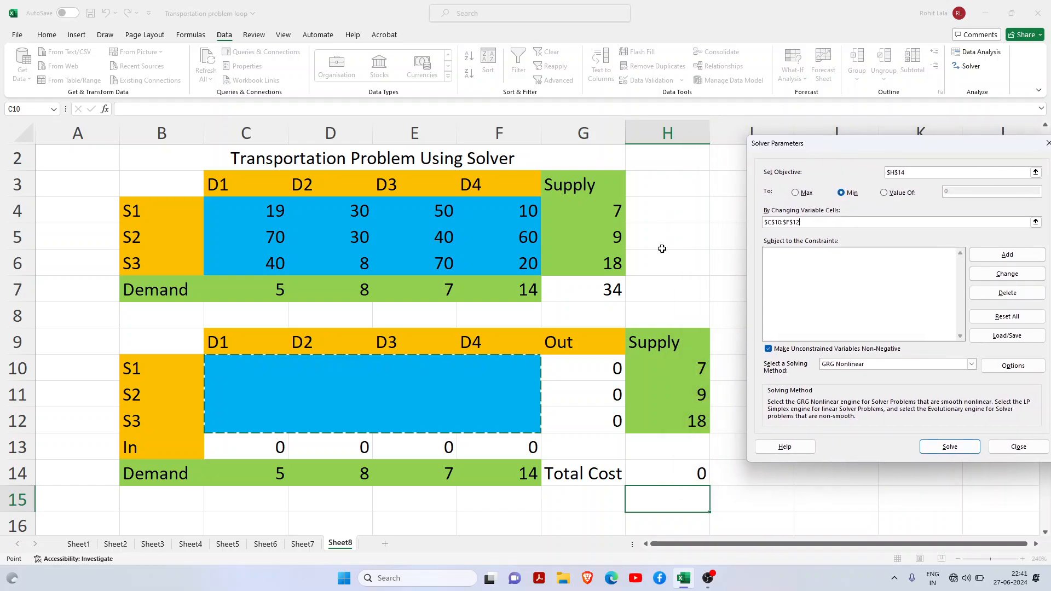
{"action": "mouse_move", "coordinate": [595, 449]}
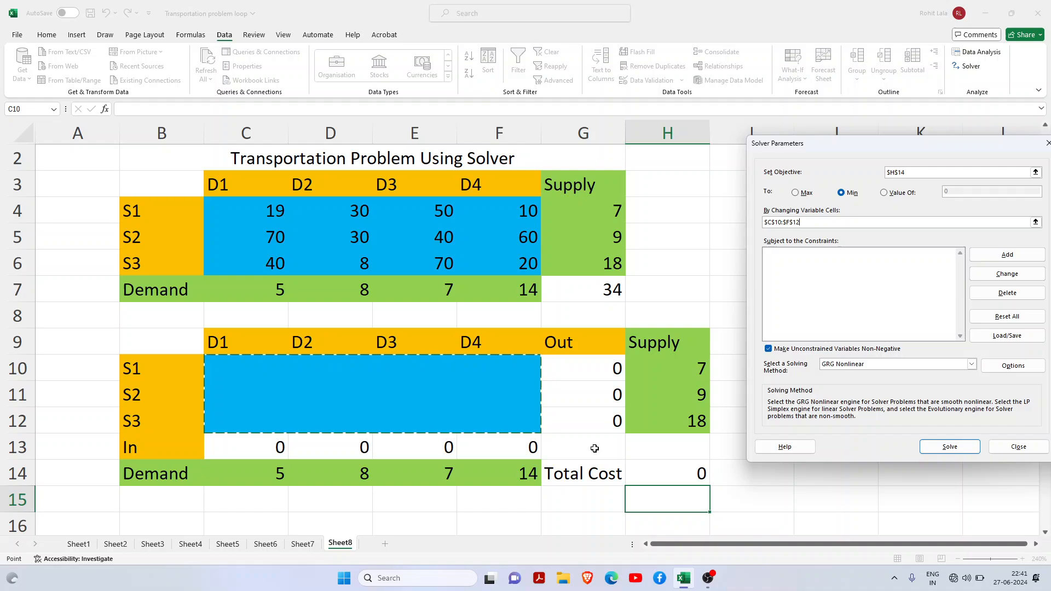
{"action": "mouse_move", "coordinate": [449, 446]}
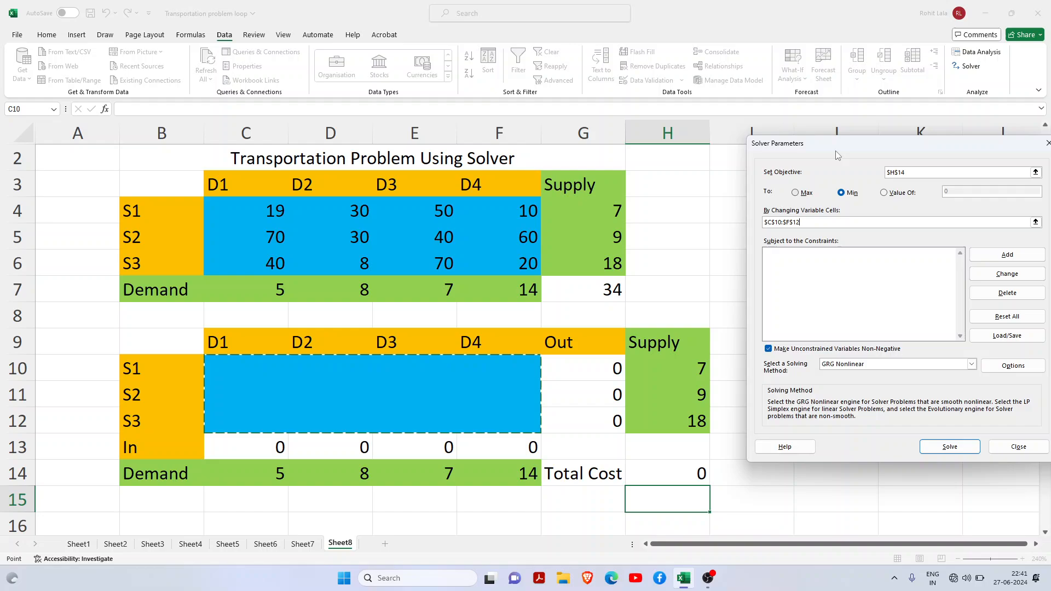
{"action": "left_click_drag", "start_coordinate": [835, 142], "coordinate": [759, 143]}
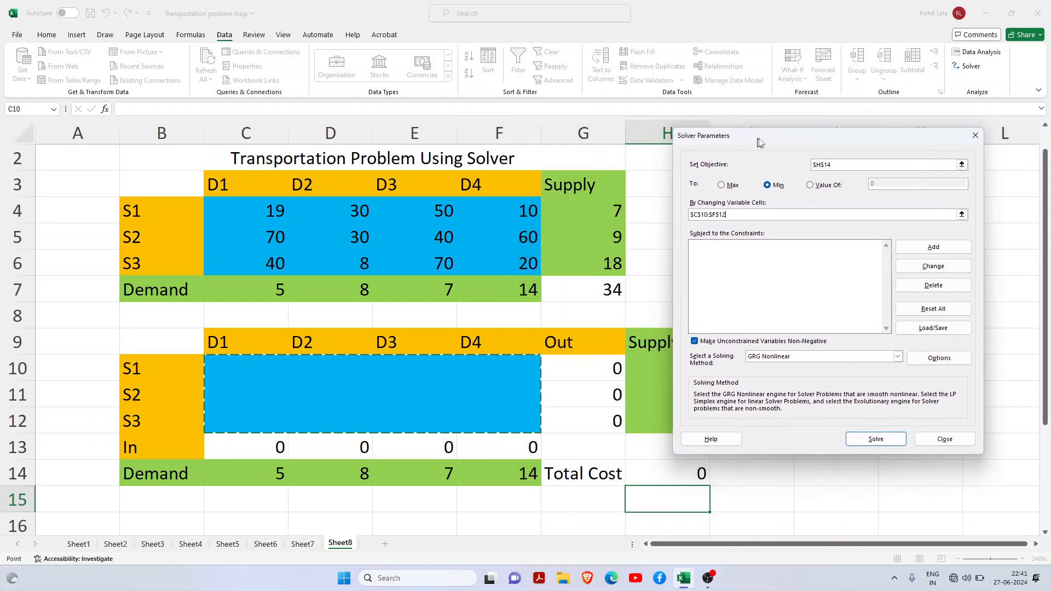
{"action": "left_click_drag", "start_coordinate": [758, 141], "coordinate": [670, 176]}
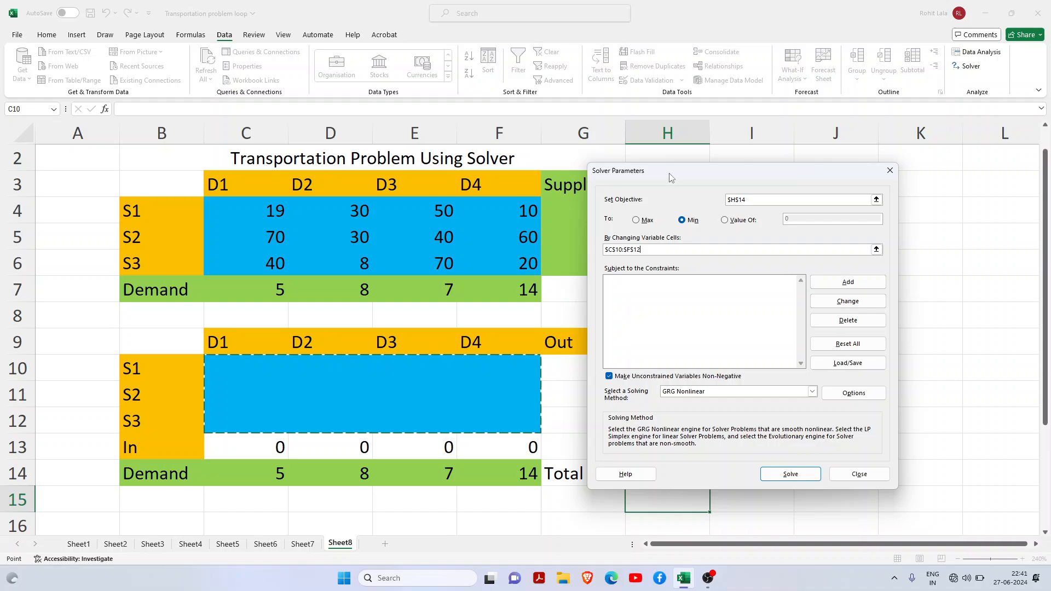
{"action": "mouse_move", "coordinate": [713, 176]}
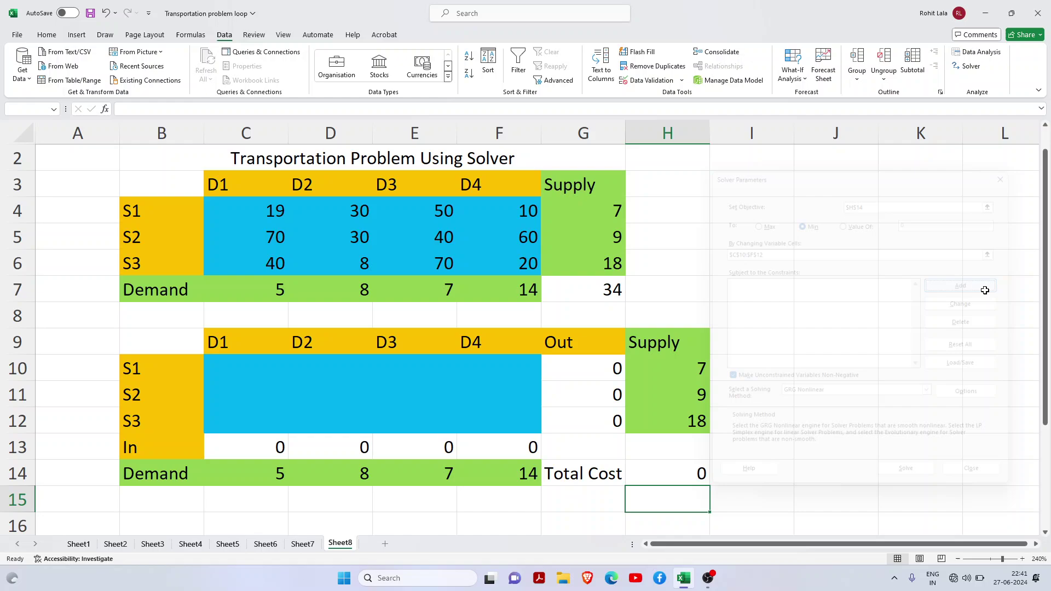
- Add supply constraints G10<=H10, G11<=H11 and G12<=H12 in Solver
{"action": "left_click", "coordinate": [960, 285]}
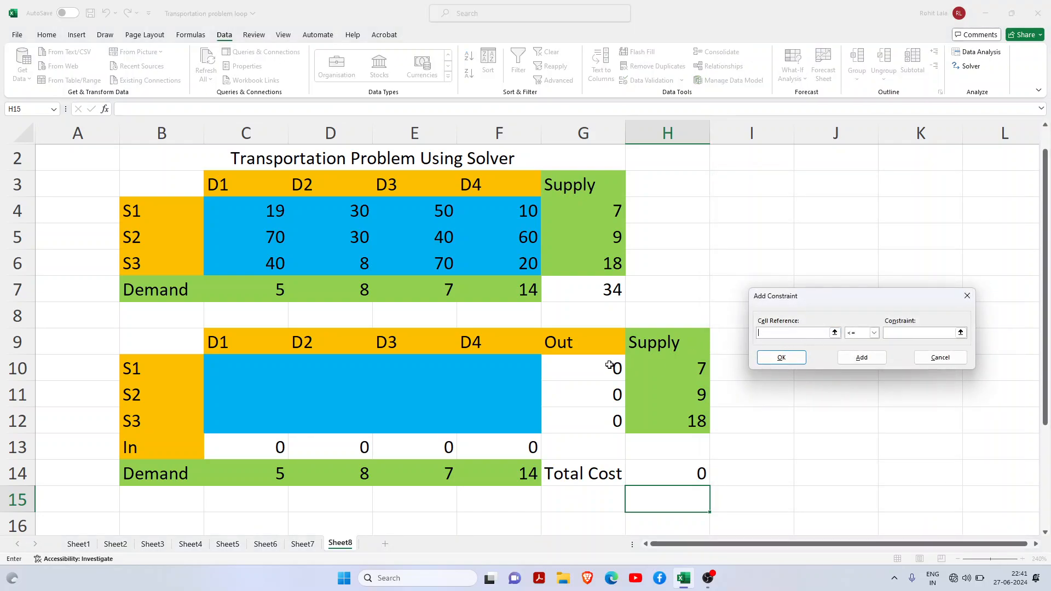
{"action": "left_click", "coordinate": [583, 368]}
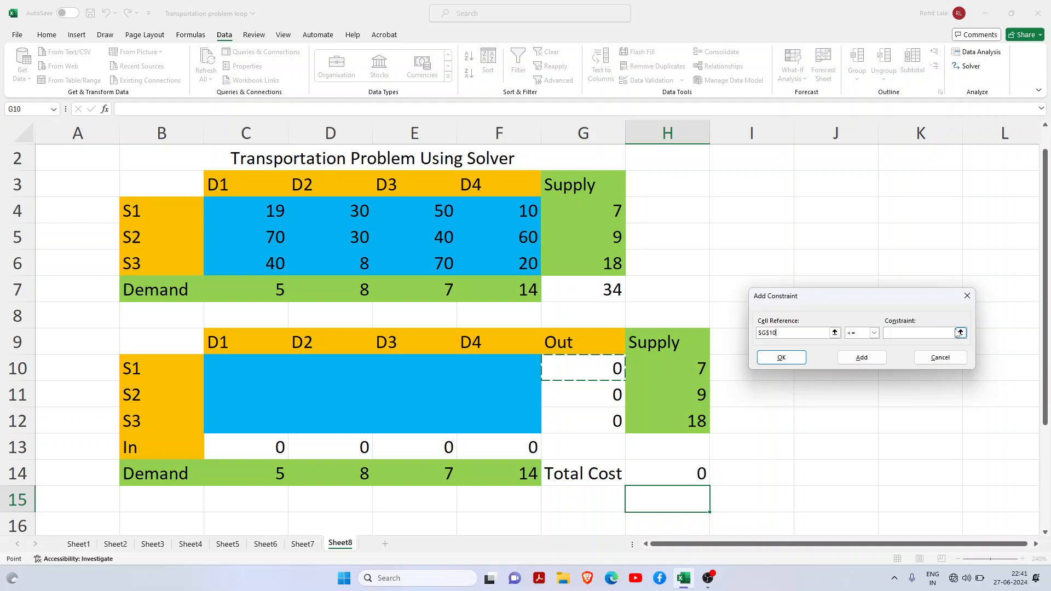
{"action": "left_click", "coordinate": [960, 333]}
{"action": "type", "text": "=$H$10"}
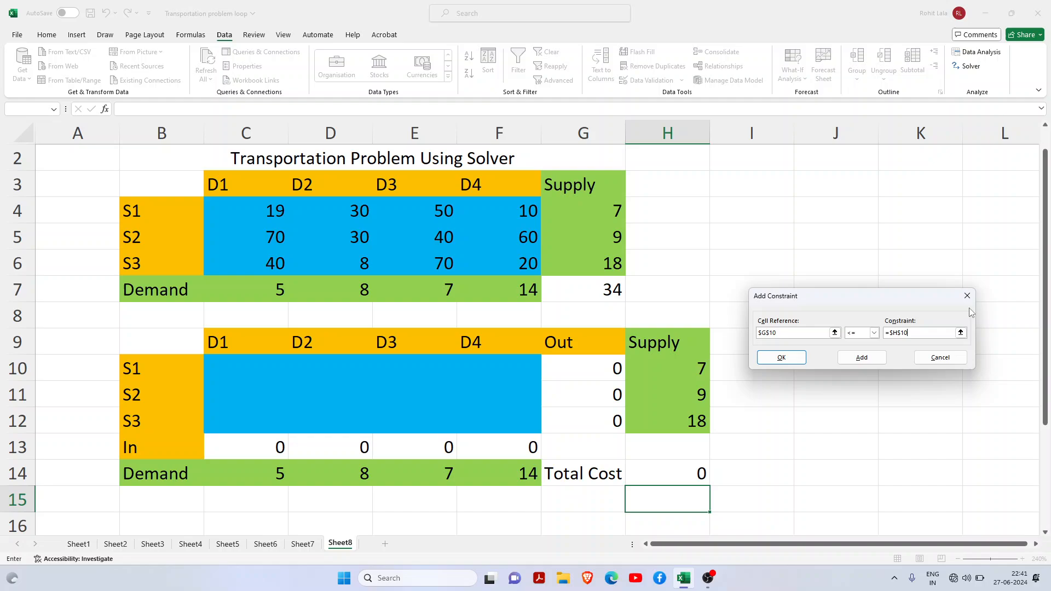
{"action": "left_click", "coordinate": [862, 357]}
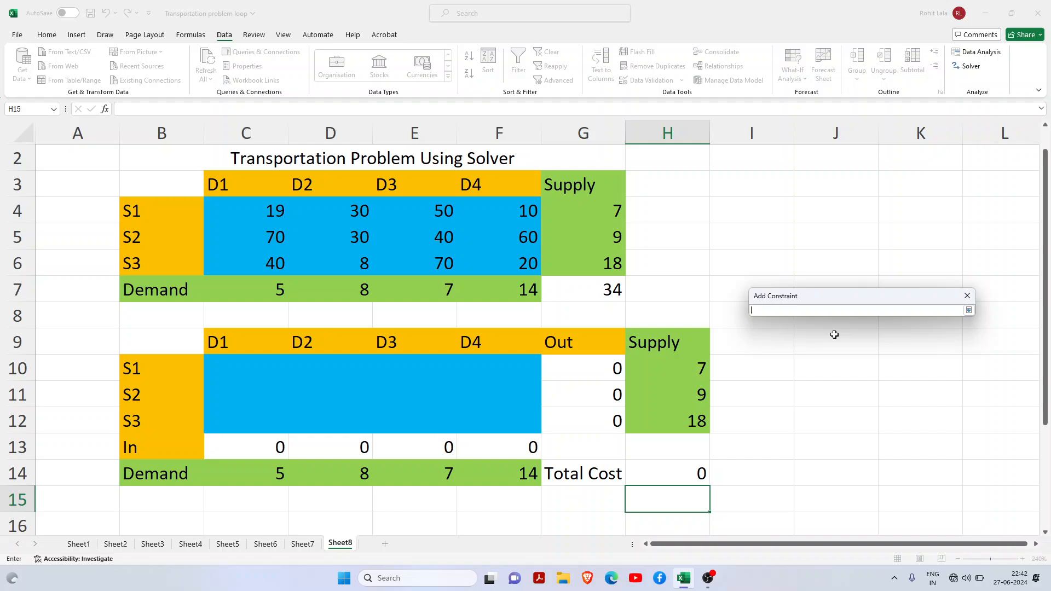
{"action": "left_click", "coordinate": [583, 394]}
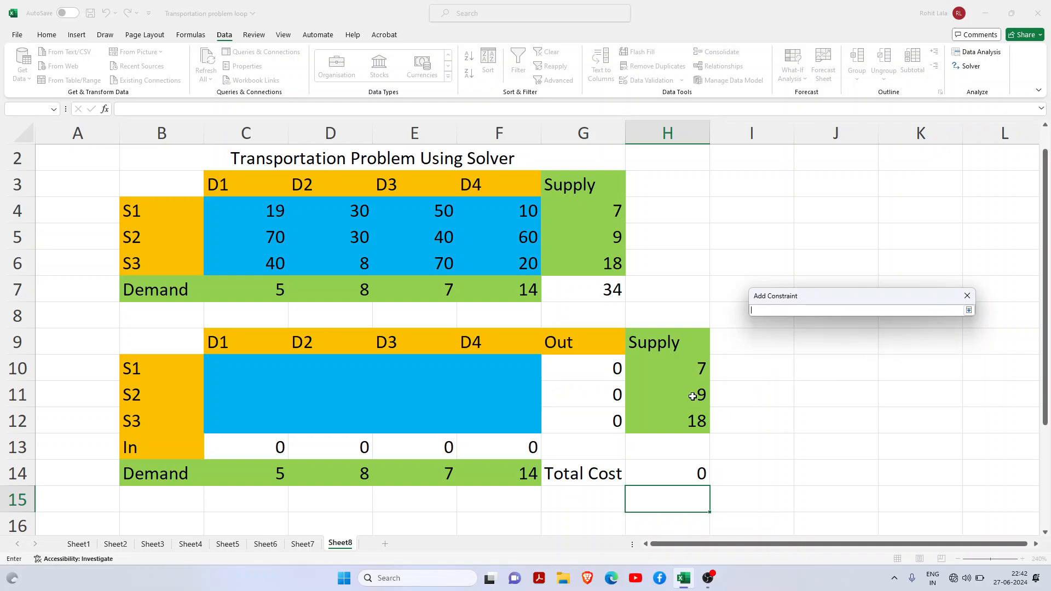
{"action": "left_click", "coordinate": [697, 394]}
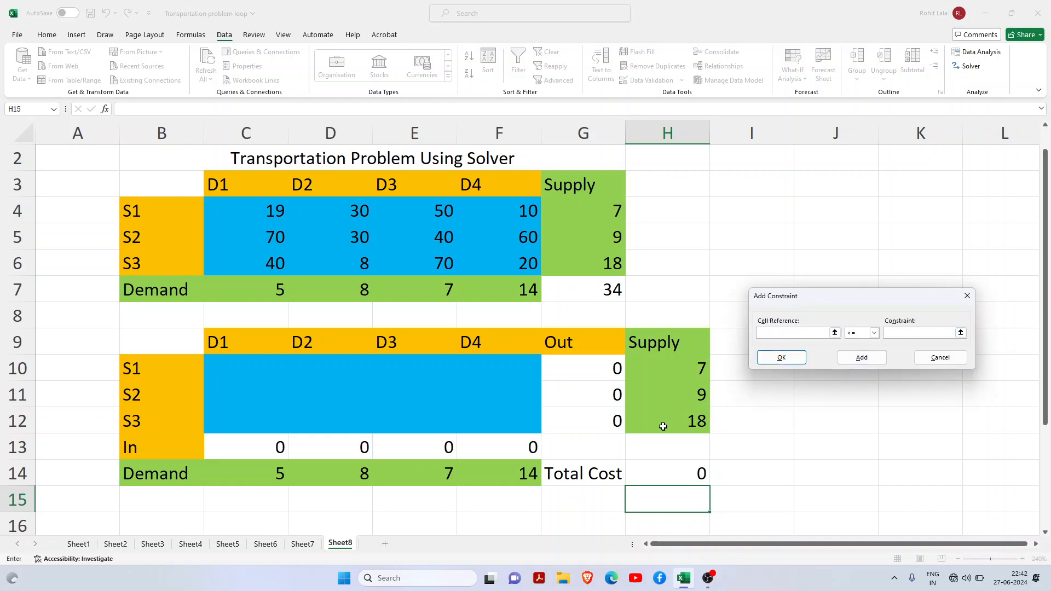
{"action": "left_click", "coordinate": [582, 421]}
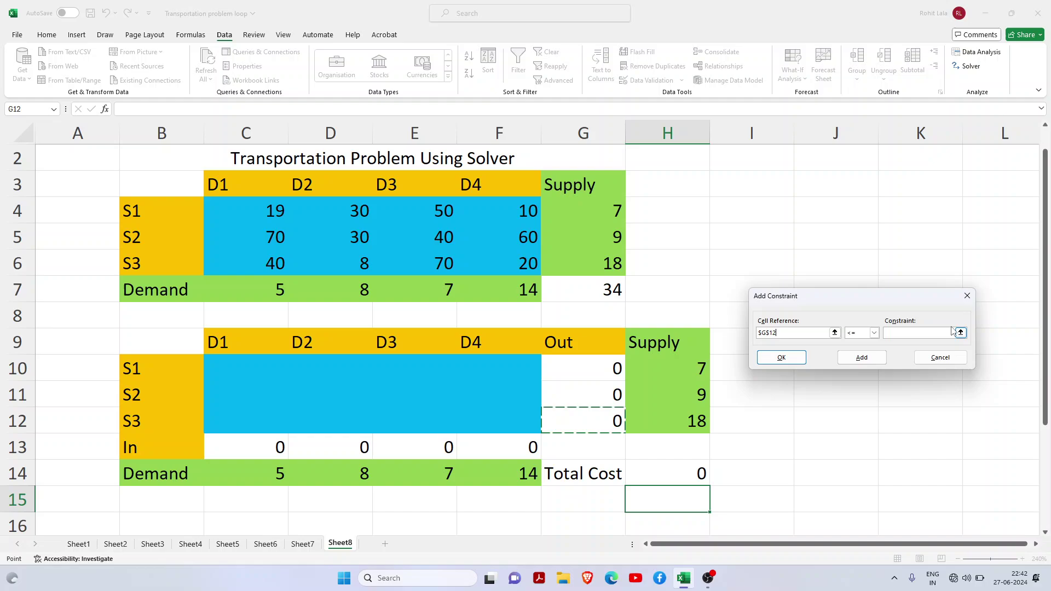
{"action": "left_click", "coordinate": [960, 332]}
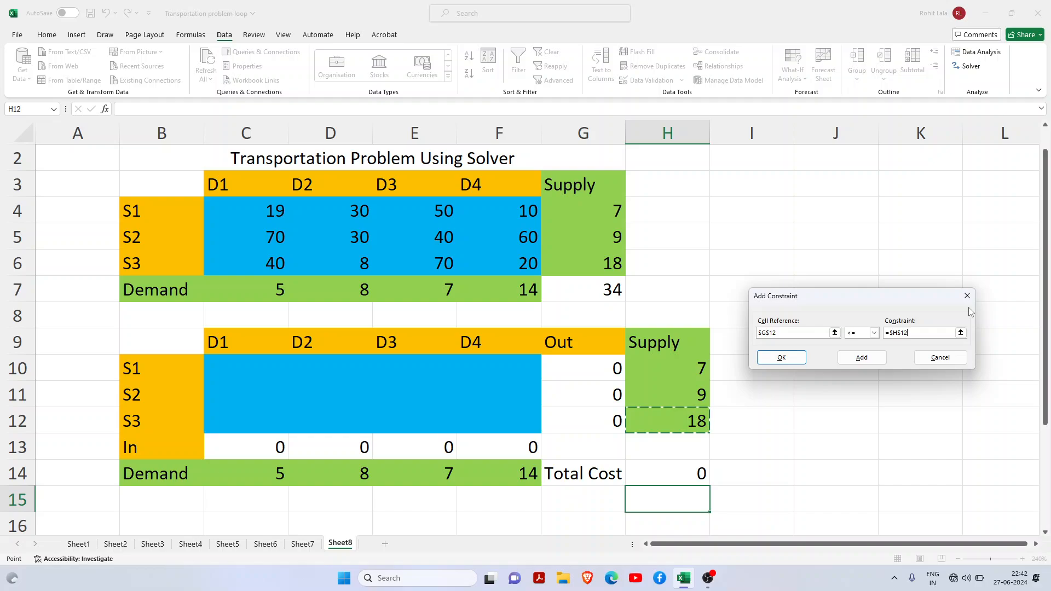
{"action": "left_click", "coordinate": [862, 358]}
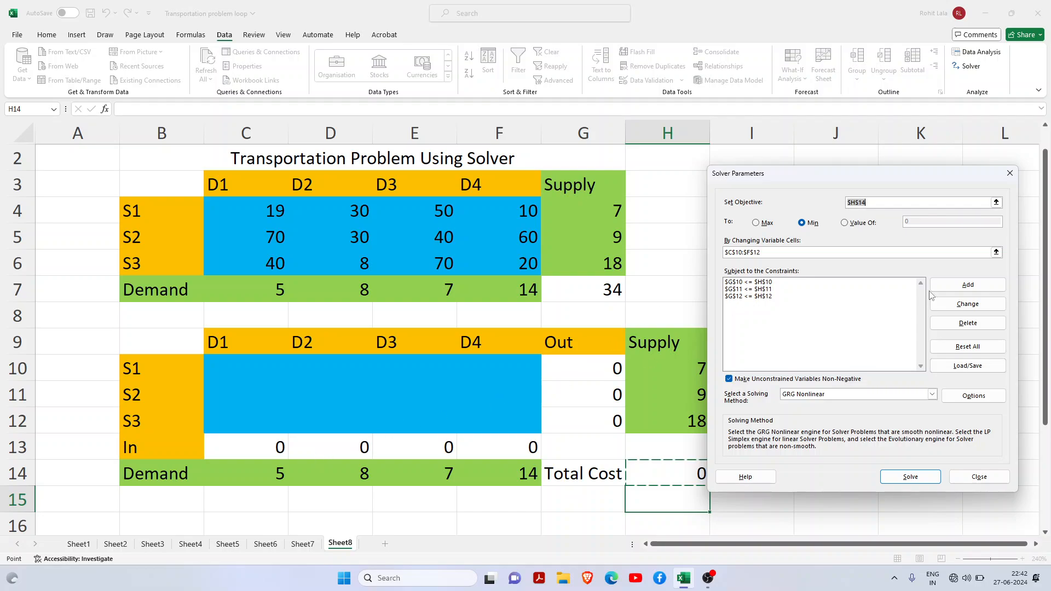
{"action": "left_click", "coordinate": [967, 284]}
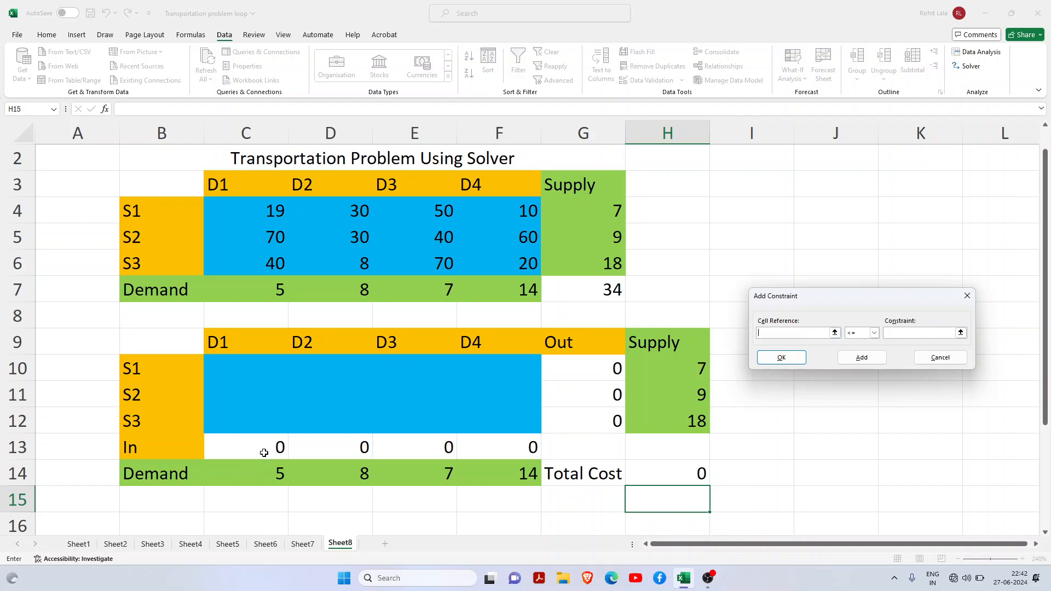
- Add demand constraints C13 = C14 and D13 = D14
{"action": "left_click", "coordinate": [246, 448]}
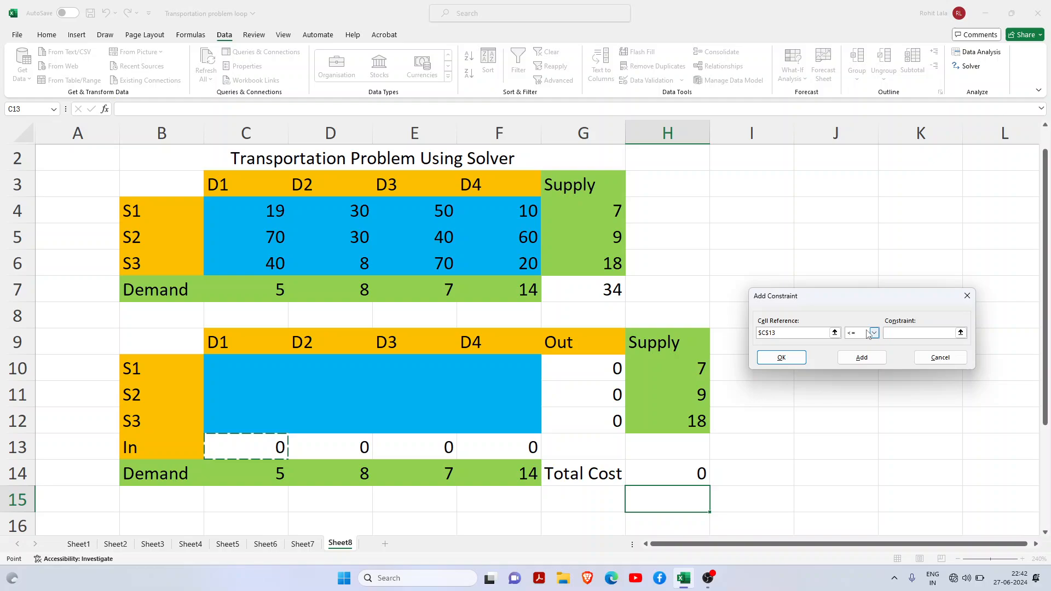
{"action": "left_click", "coordinate": [874, 333]}
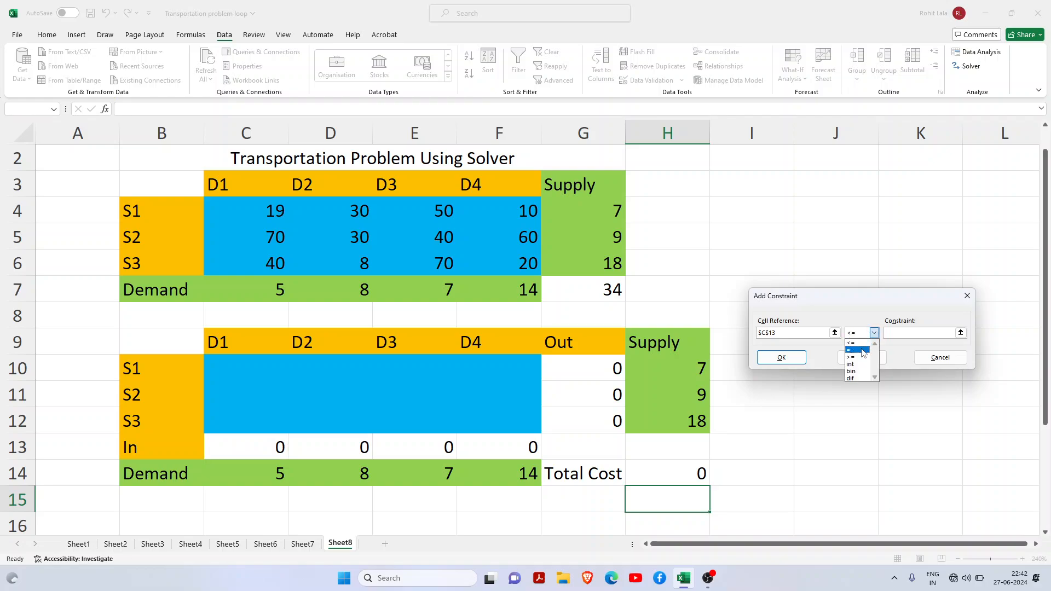
{"action": "left_click", "coordinate": [851, 349]}
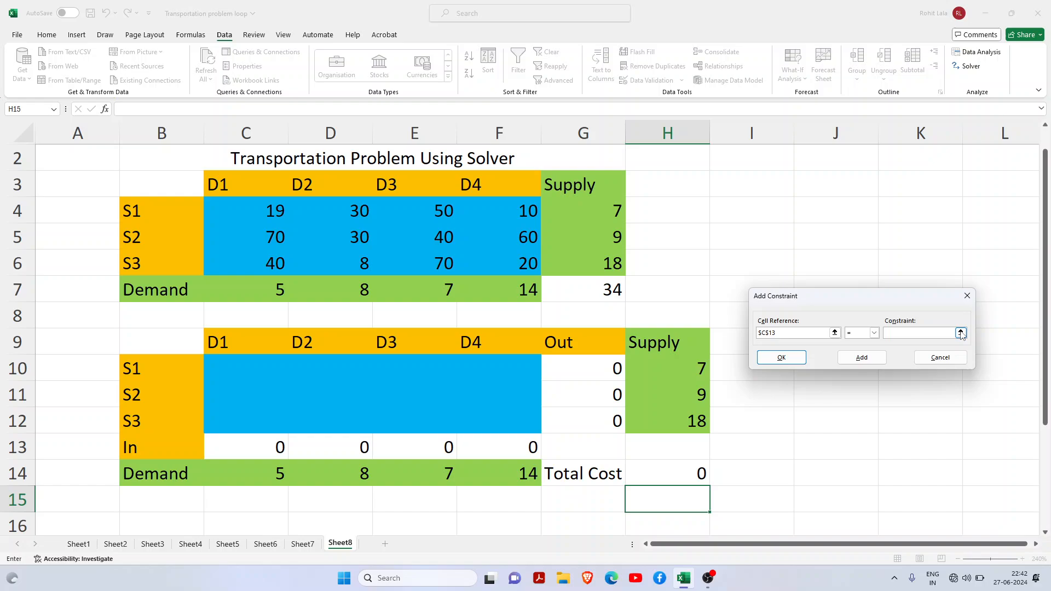
{"action": "left_click", "coordinate": [960, 332]}
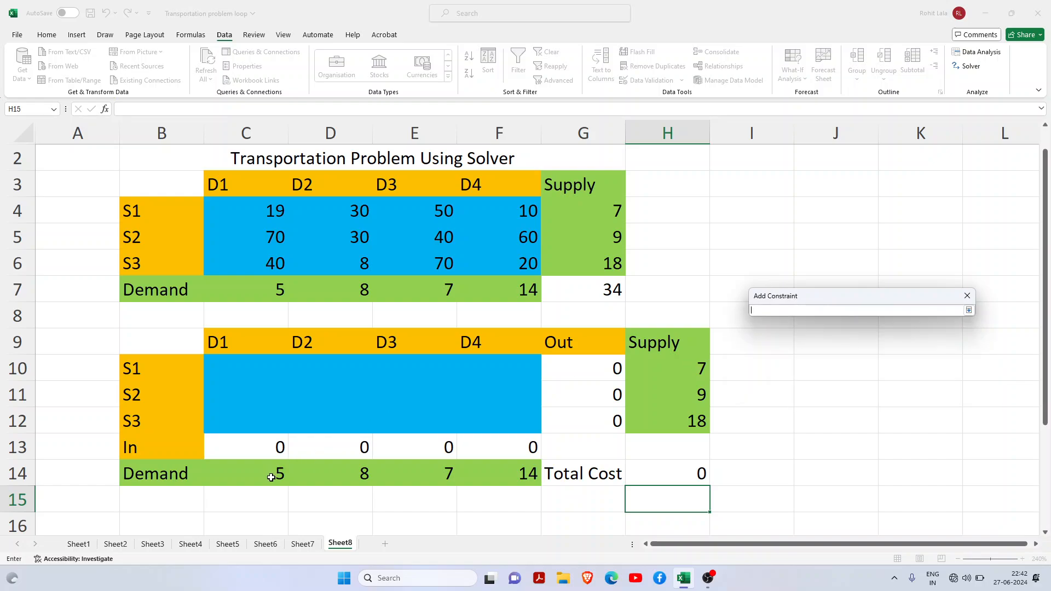
{"action": "left_click", "coordinate": [245, 474]}
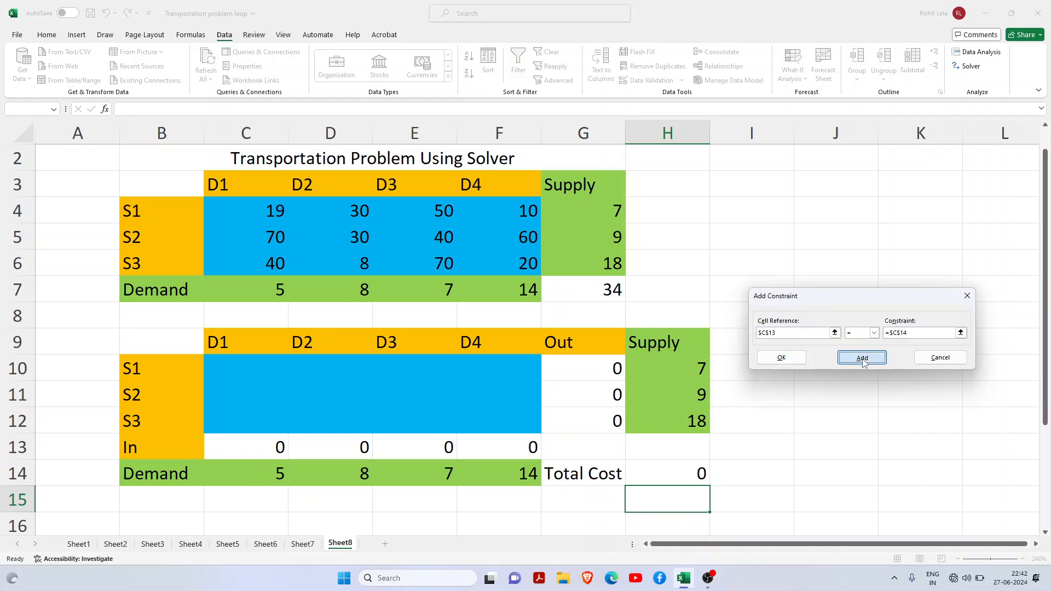
{"action": "left_click", "coordinate": [862, 357]}
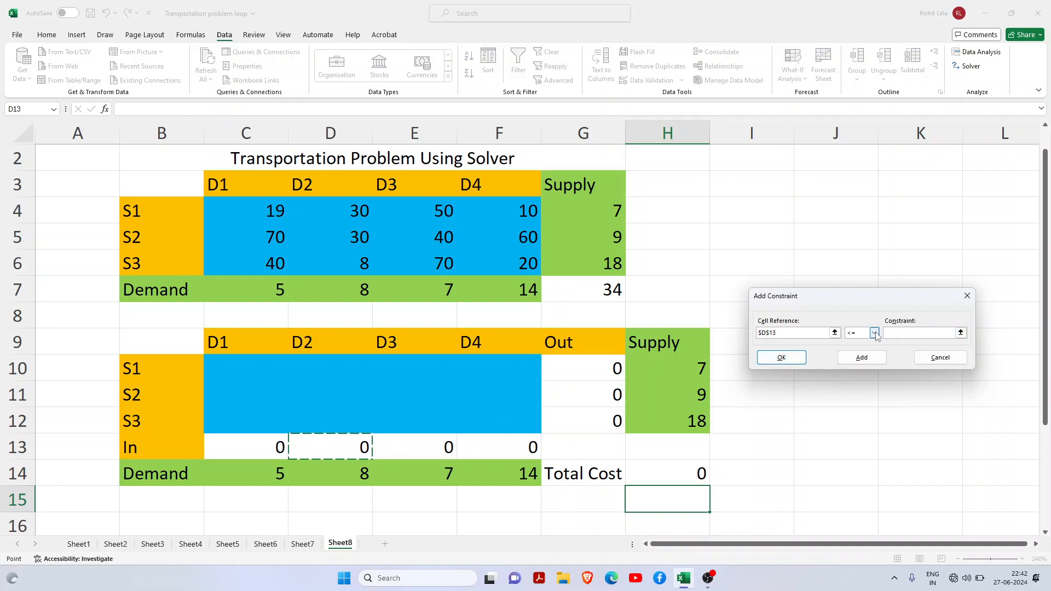
{"action": "left_click", "coordinate": [874, 333]}
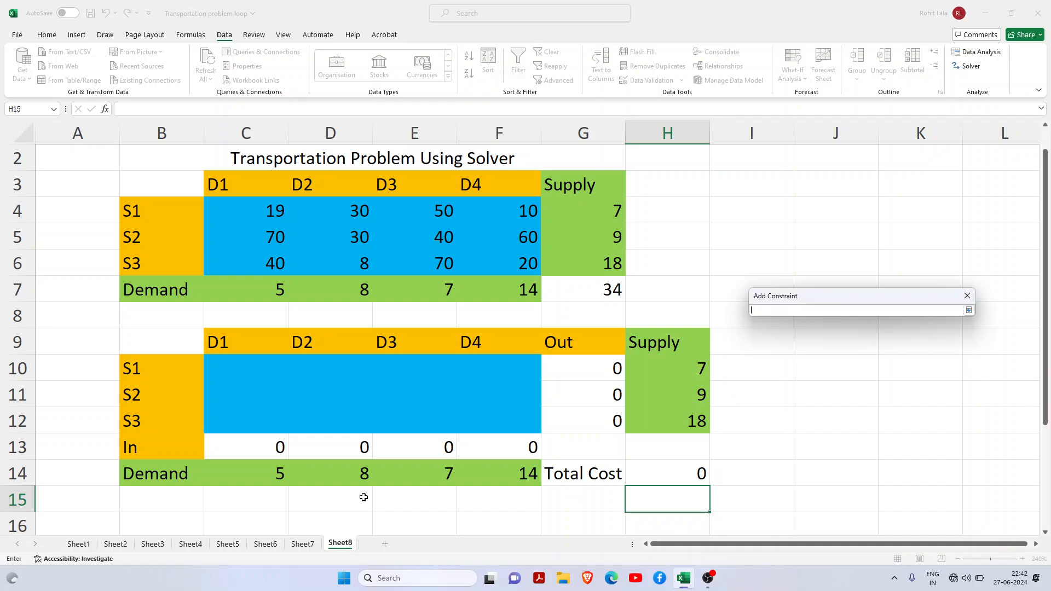
{"action": "left_click", "coordinate": [329, 473]}
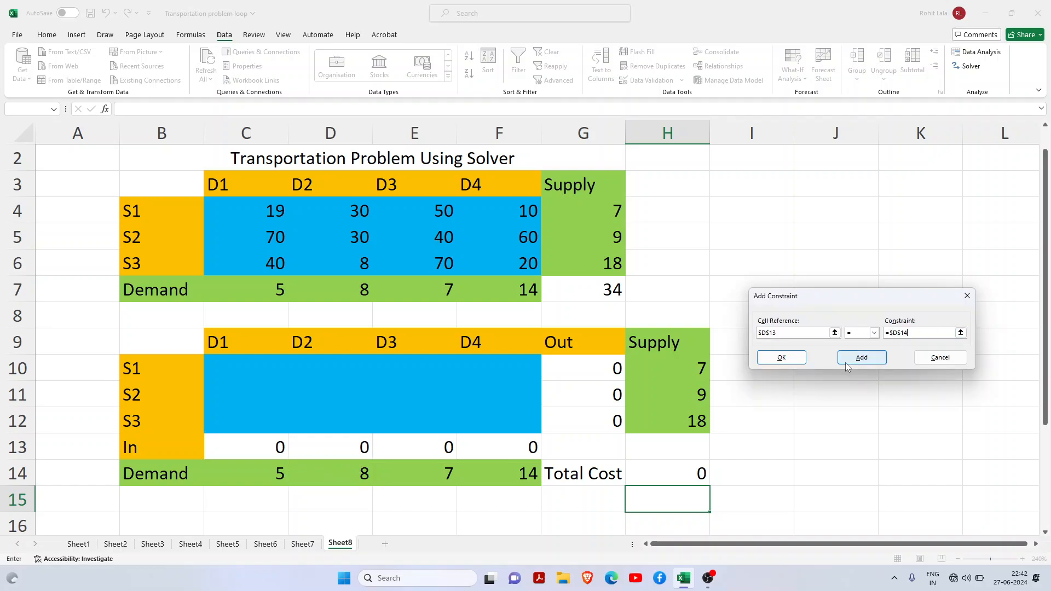
{"action": "left_click", "coordinate": [861, 357]}
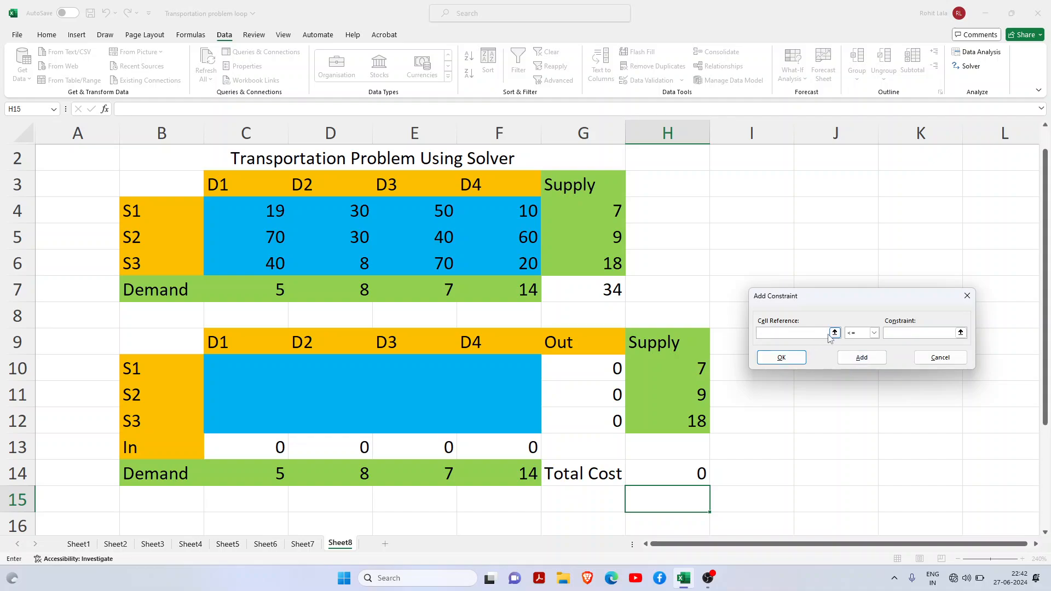
- Add demand constraints E13 = E14 and F13 = F14, returning to Solver Parameters
{"action": "left_click", "coordinate": [436, 447]}
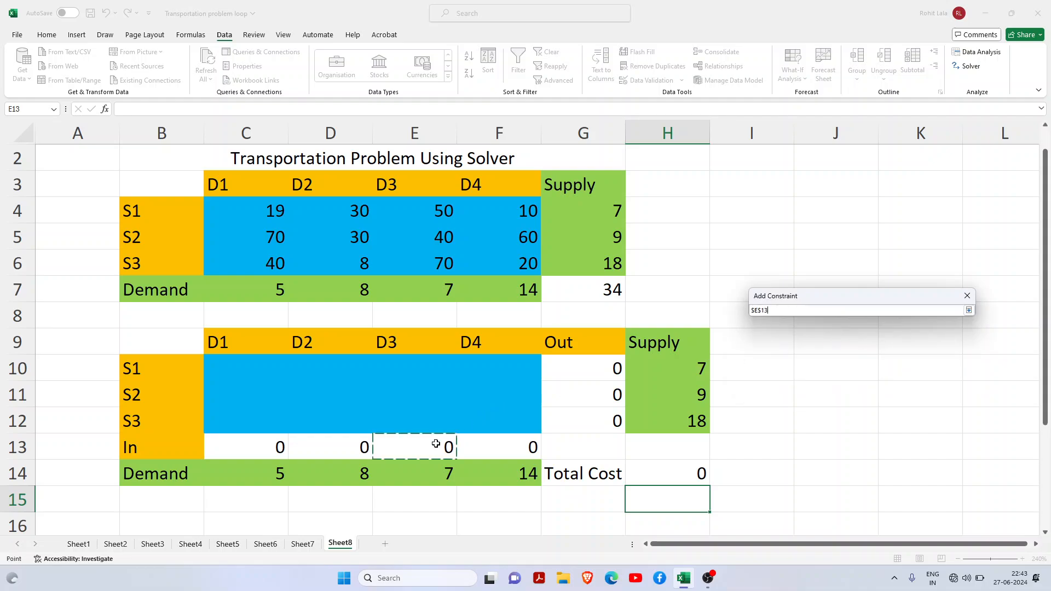
{"action": "mouse_move", "coordinate": [965, 264]}
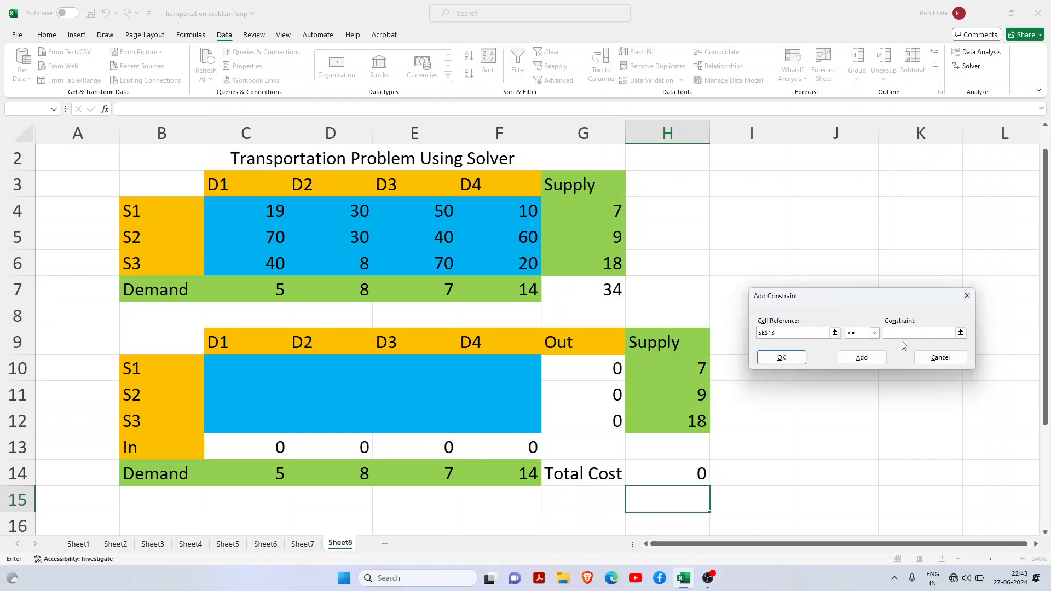
{"action": "left_click", "coordinate": [874, 333]}
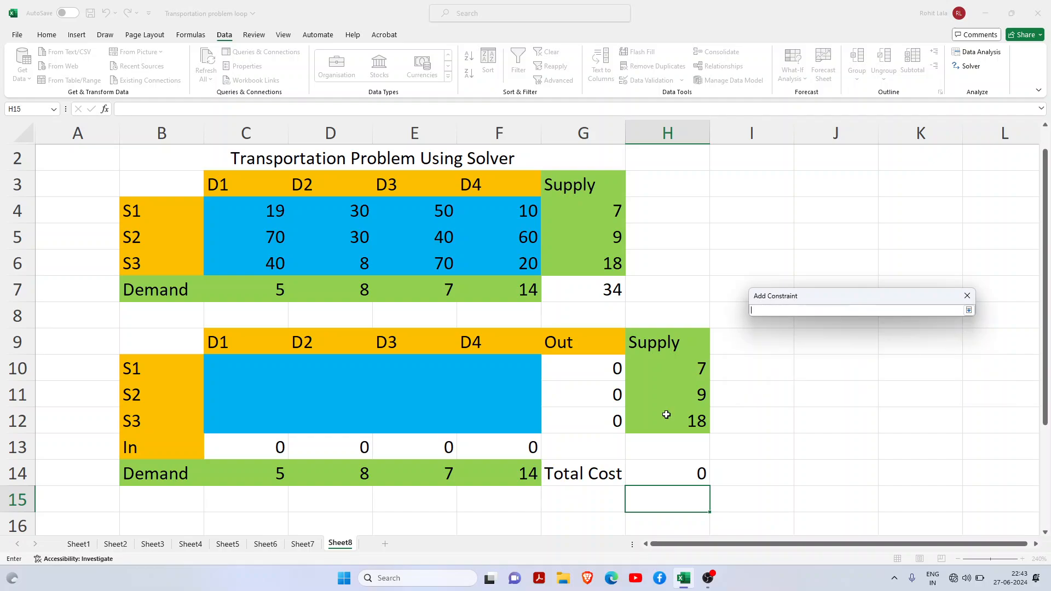
{"action": "left_click", "coordinate": [414, 473]}
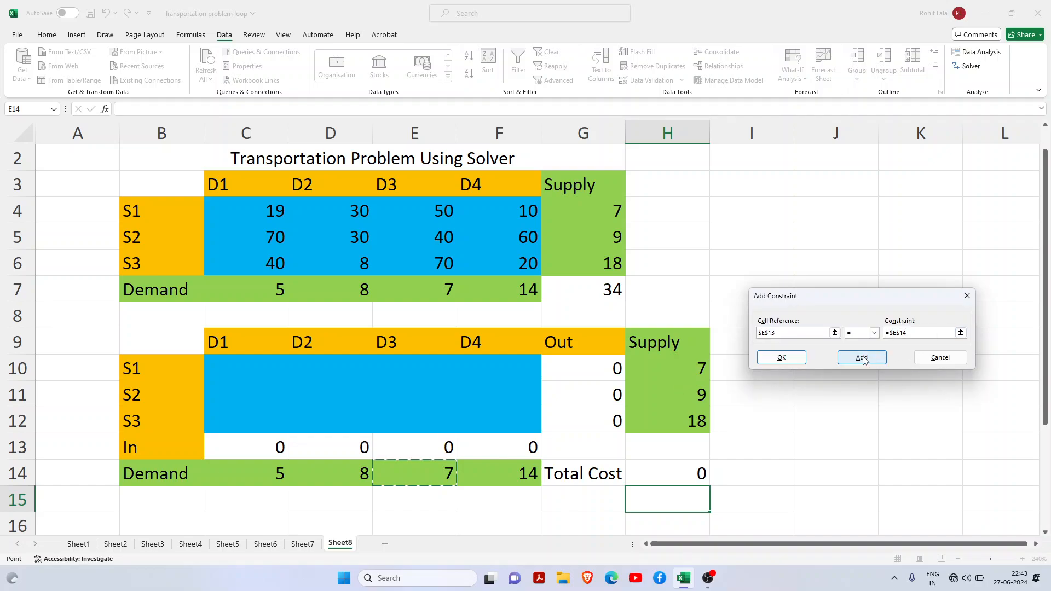
{"action": "left_click", "coordinate": [862, 358]}
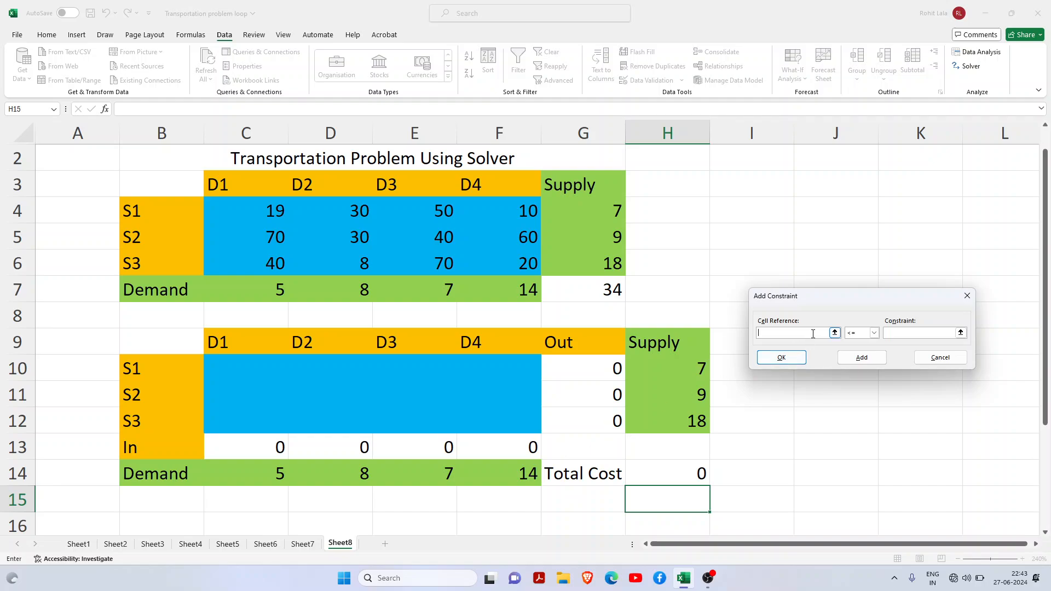
{"action": "left_click", "coordinate": [498, 447]}
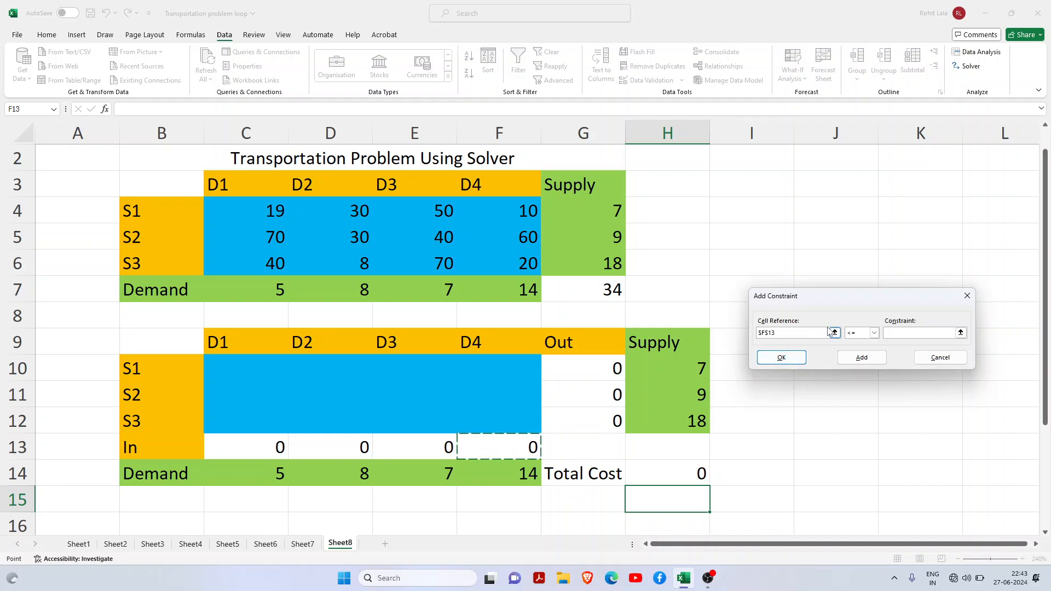
{"action": "left_click", "coordinate": [874, 333]}
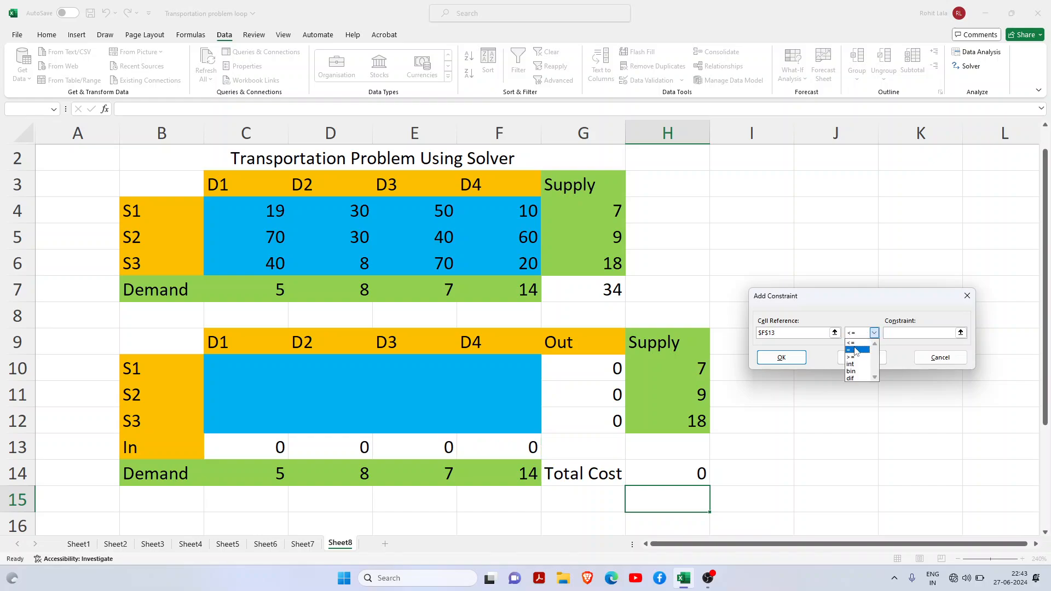
{"action": "left_click", "coordinate": [850, 349]}
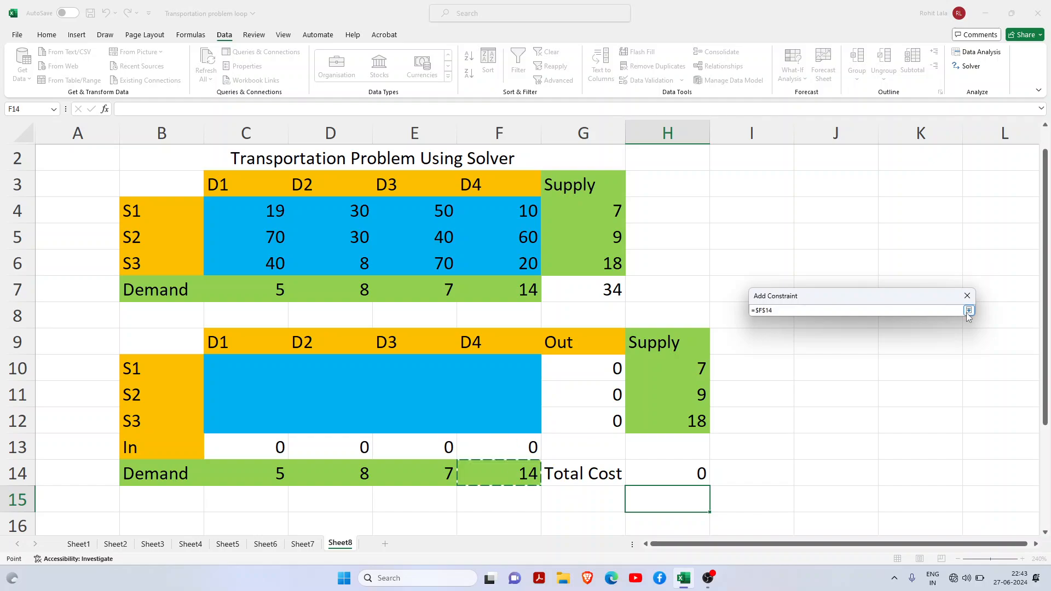
{"action": "left_click", "coordinate": [861, 357]}
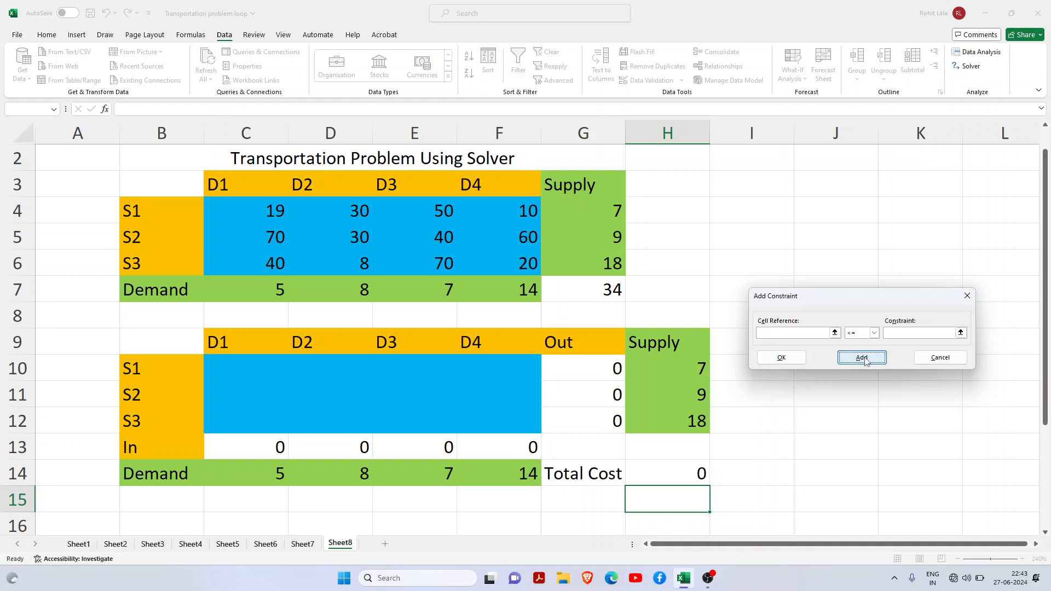
{"action": "left_click", "coordinate": [861, 357]}
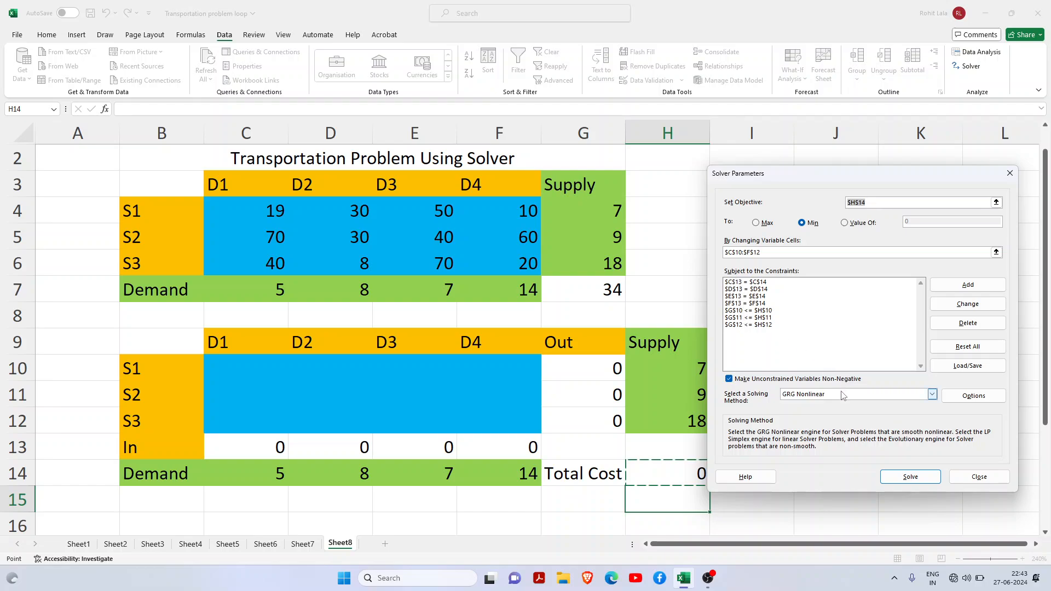
- Choose the Simplex LP solving method and run Solver
{"action": "left_click", "coordinate": [931, 393]}
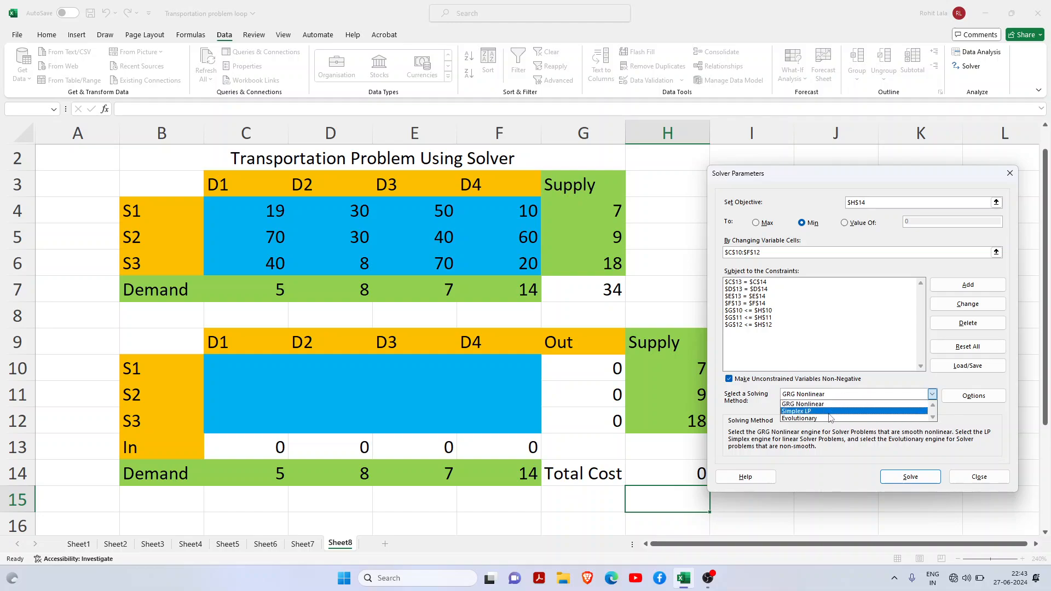
{"action": "left_click", "coordinate": [796, 411]}
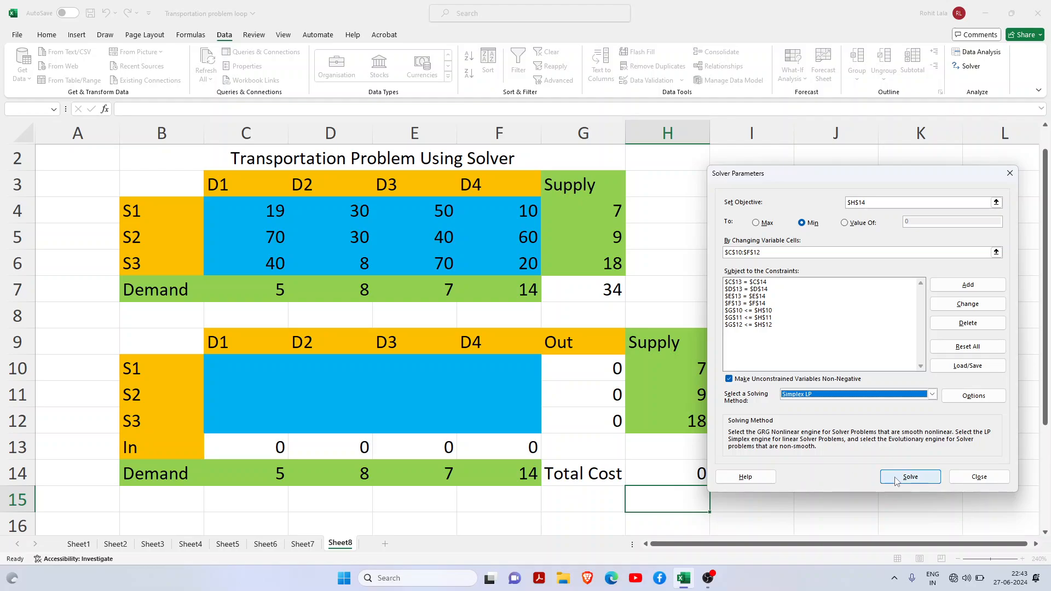
{"action": "left_click", "coordinate": [910, 477]}
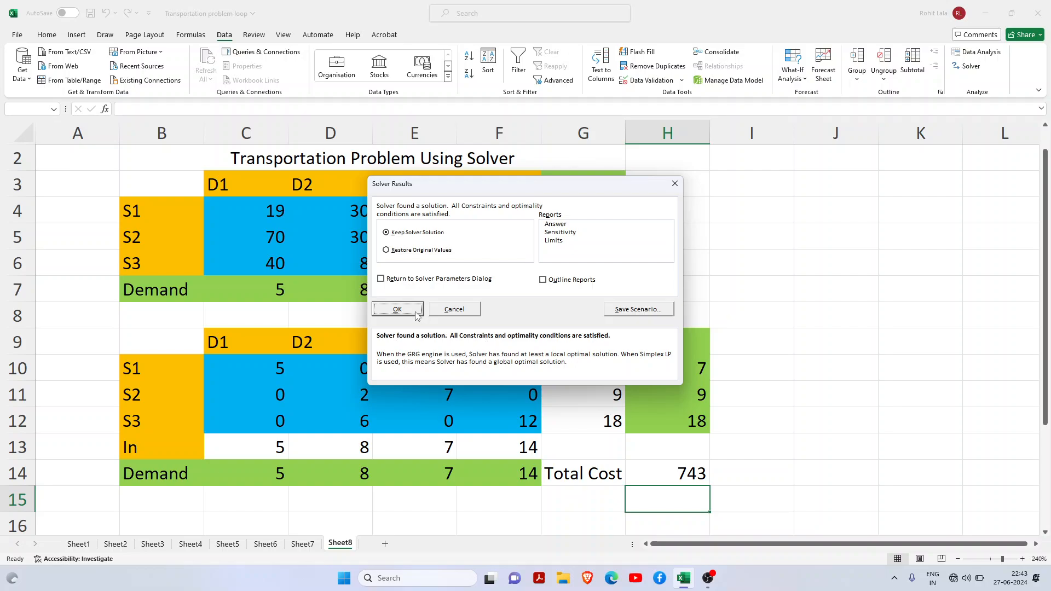
- Keep Solver's solution, filling the grid with total cost 743
{"action": "left_click", "coordinate": [397, 309]}
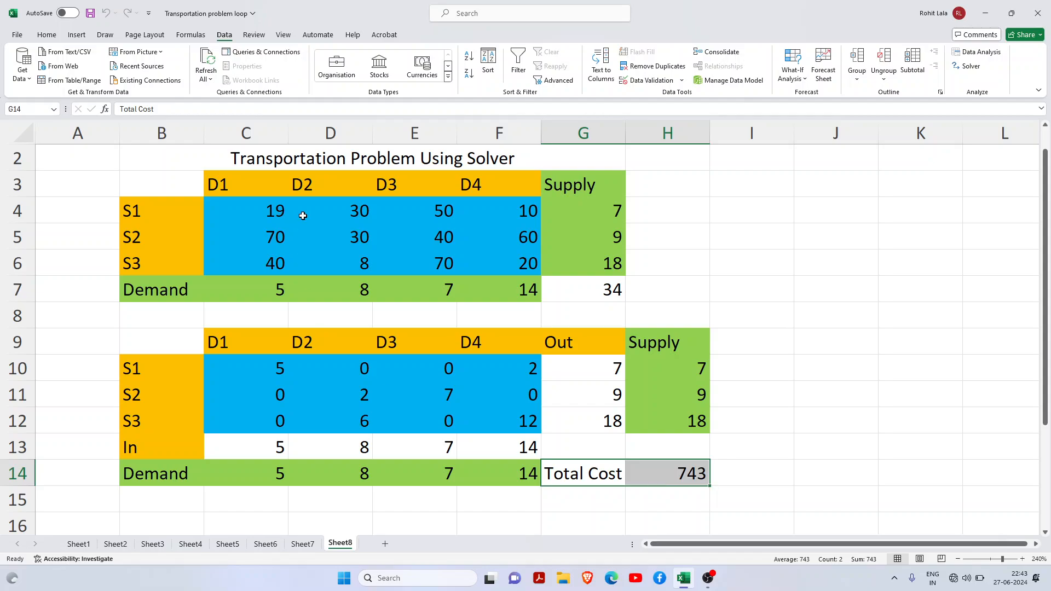
{"action": "mouse_move", "coordinate": [157, 43]}
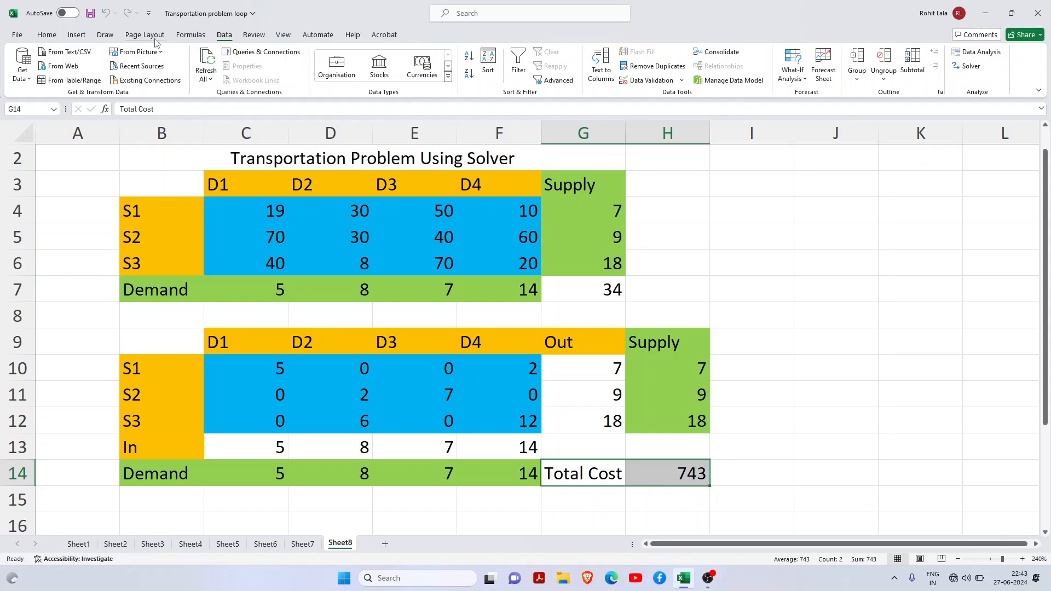